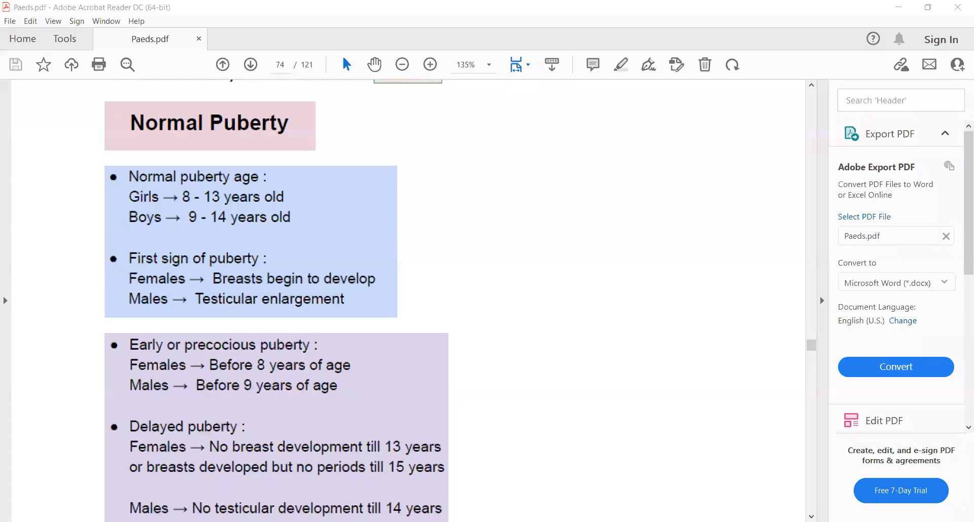
pyautogui.moveTo(656, 198)
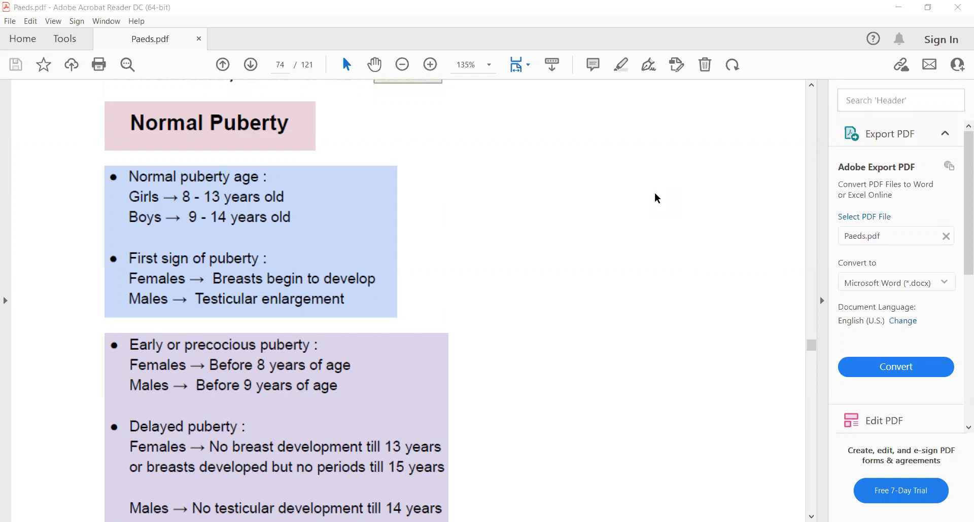
pyautogui.moveTo(888, 498)
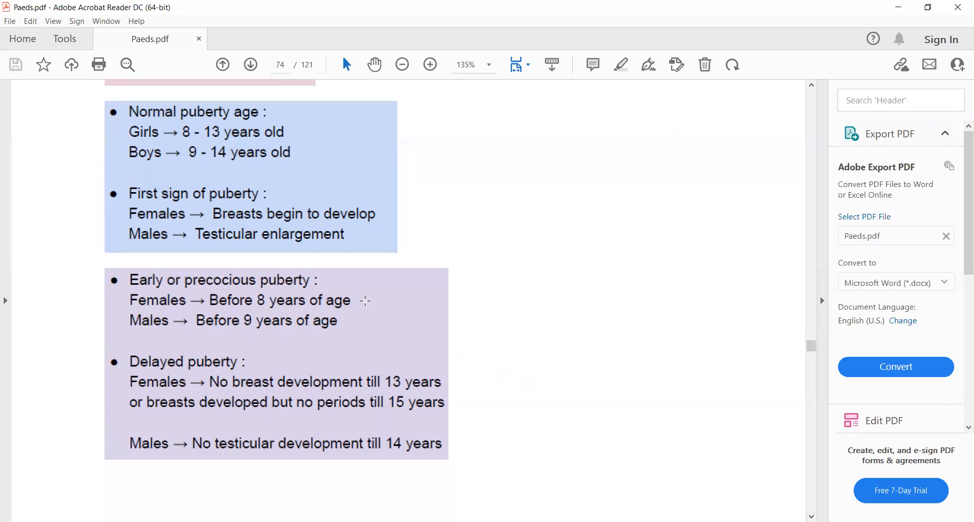
pyautogui.moveTo(346, 300)
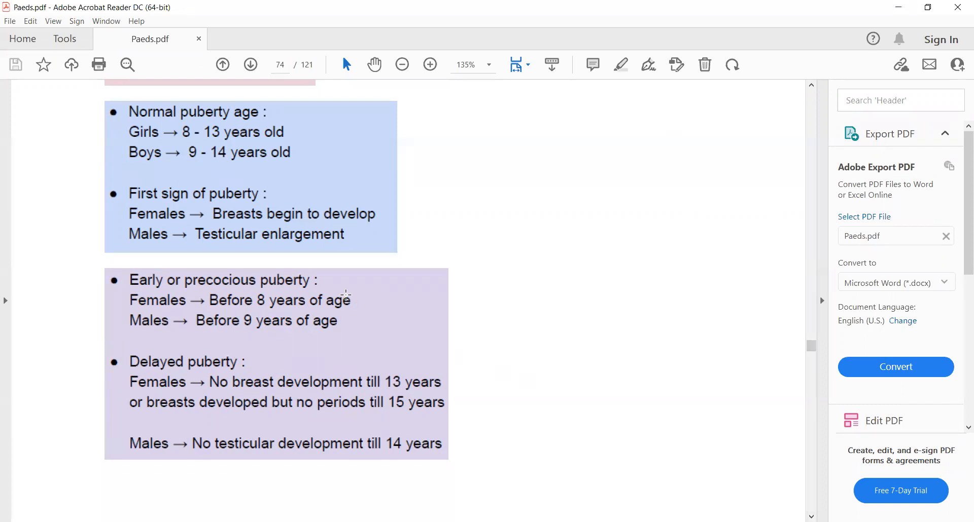
pyautogui.moveTo(385, 350)
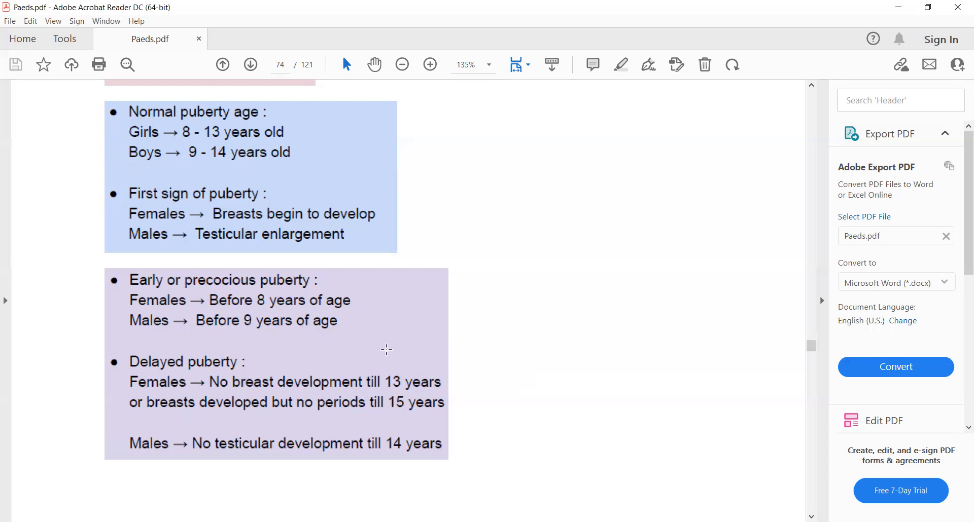
pyautogui.moveTo(367, 284)
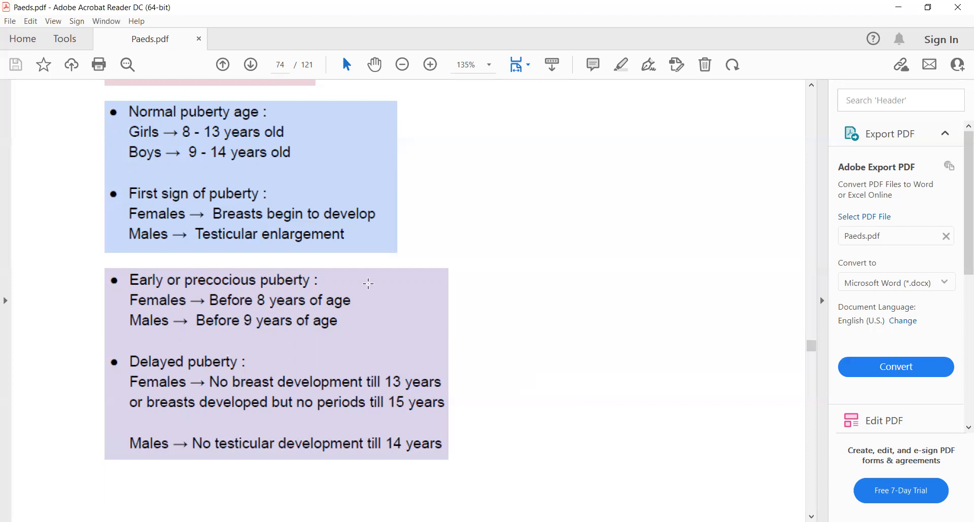
pyautogui.moveTo(222, 305)
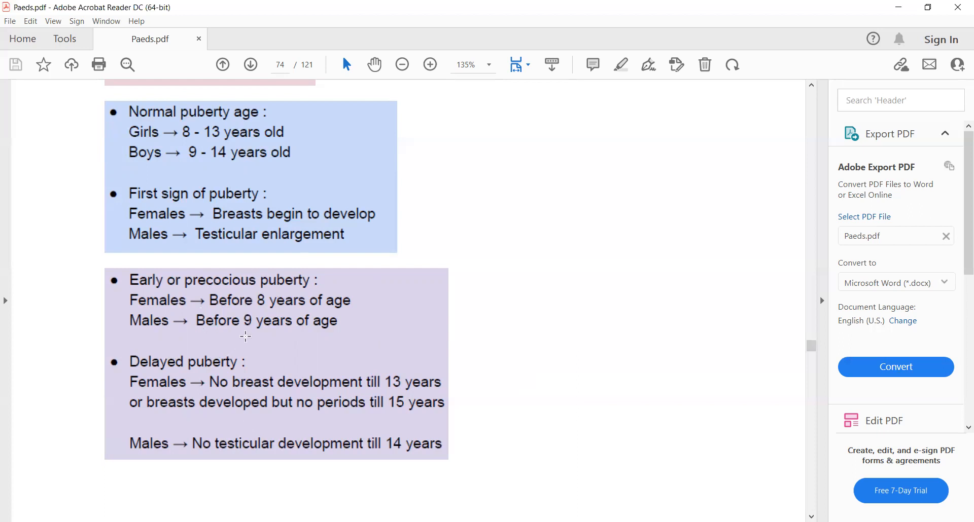
pyautogui.moveTo(326, 332)
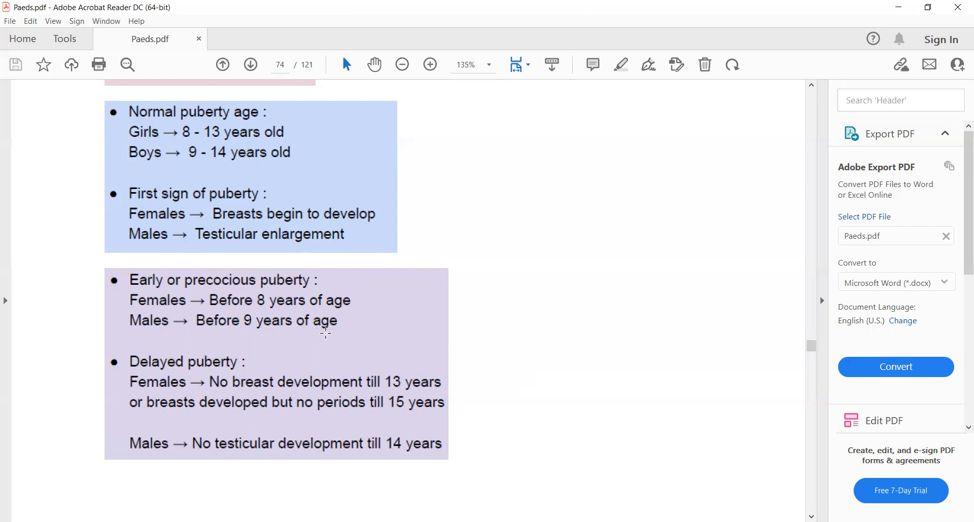
pyautogui.moveTo(344, 287)
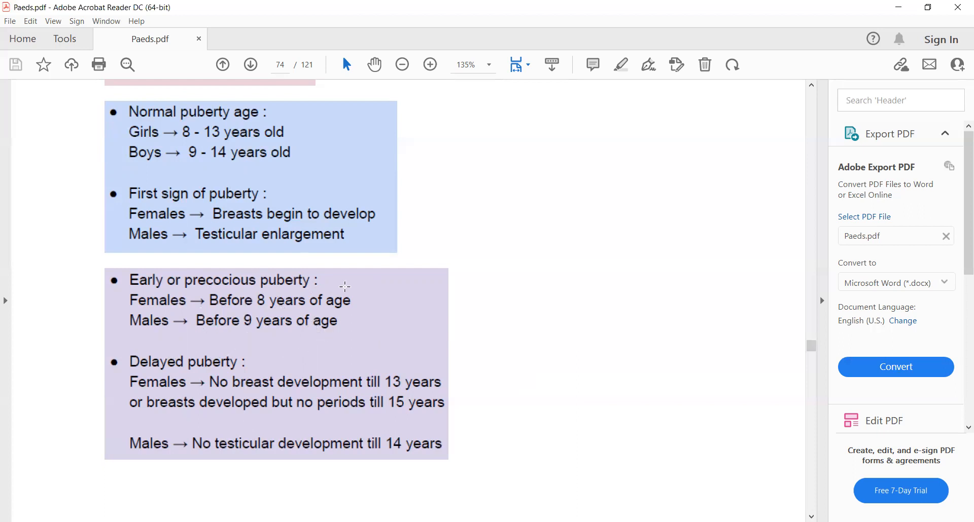
pyautogui.moveTo(349, 293)
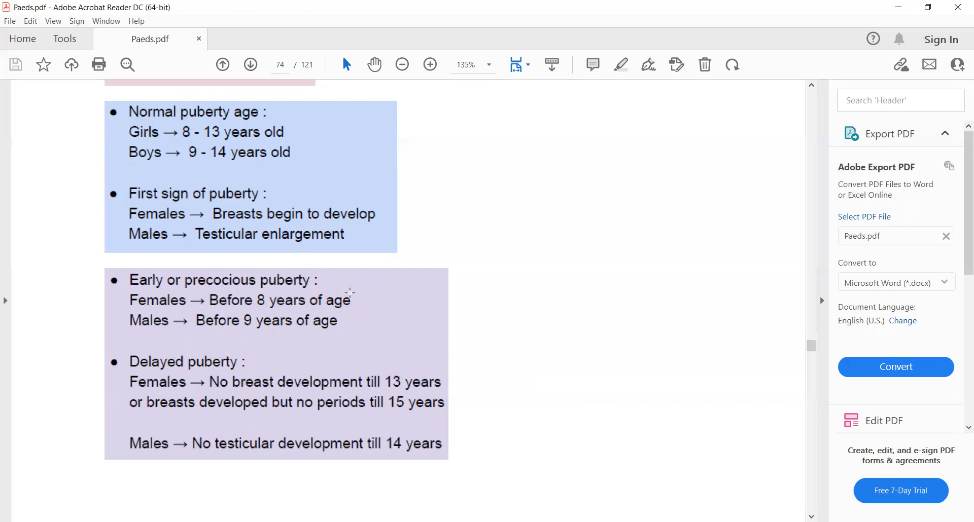
pyautogui.moveTo(265, 357)
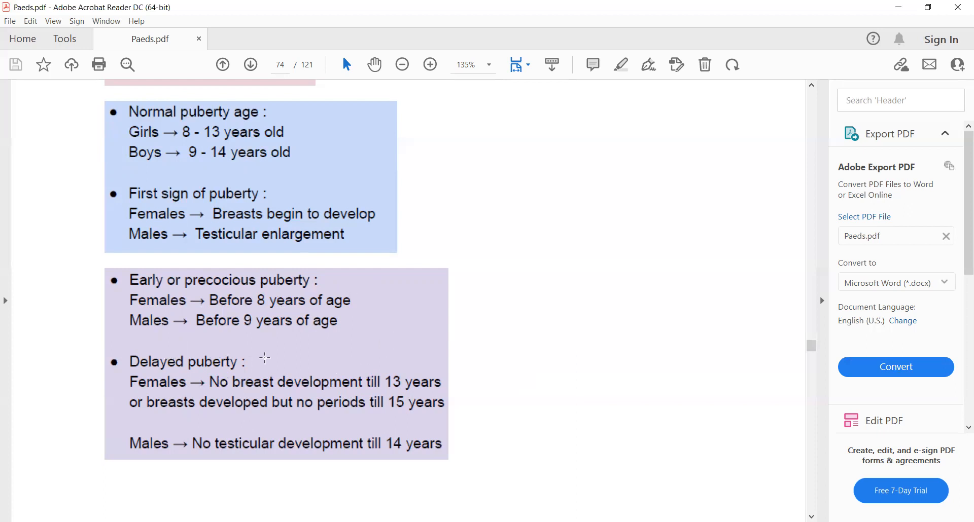
pyautogui.moveTo(224, 374)
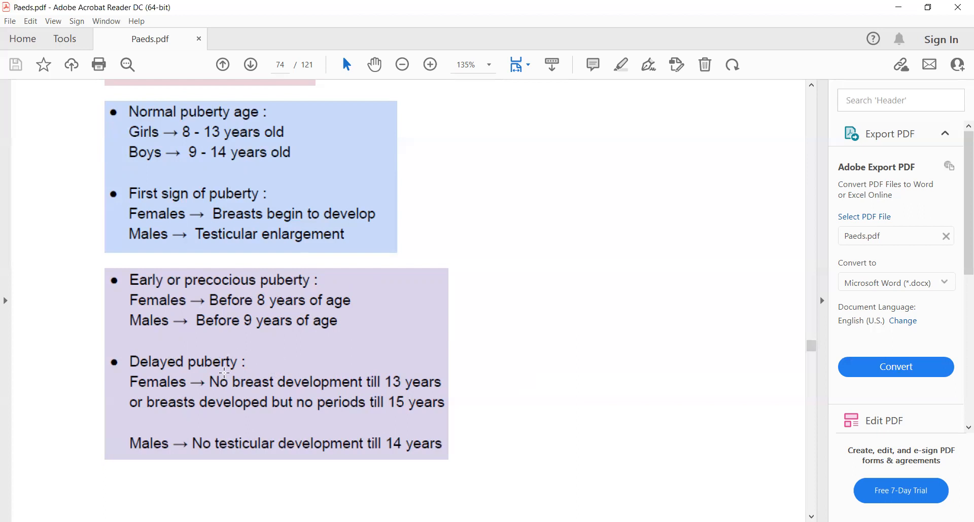
pyautogui.moveTo(415, 390)
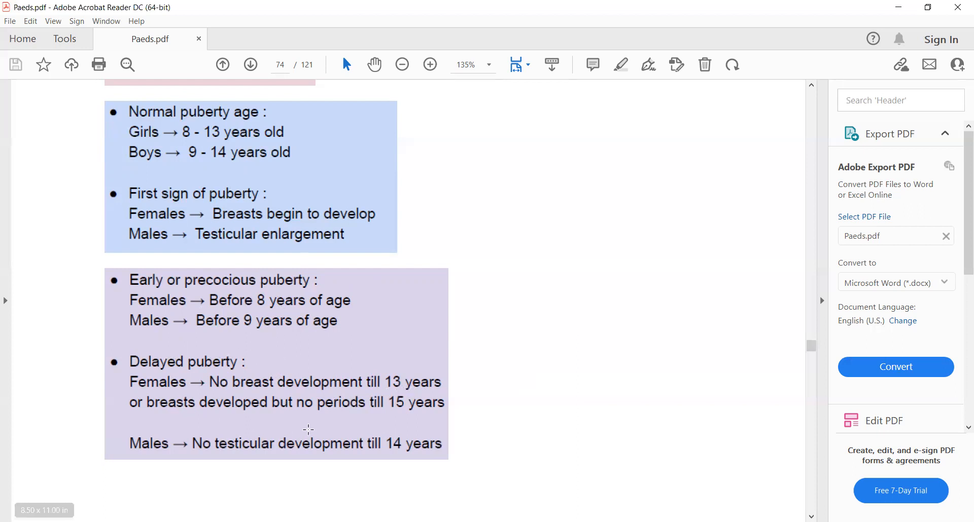
pyautogui.moveTo(365, 443)
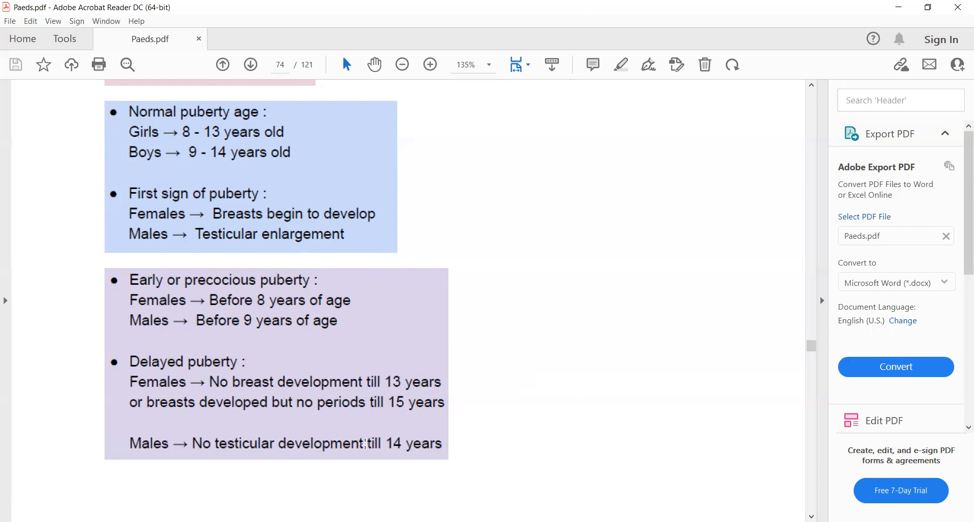
pyautogui.moveTo(266, 462)
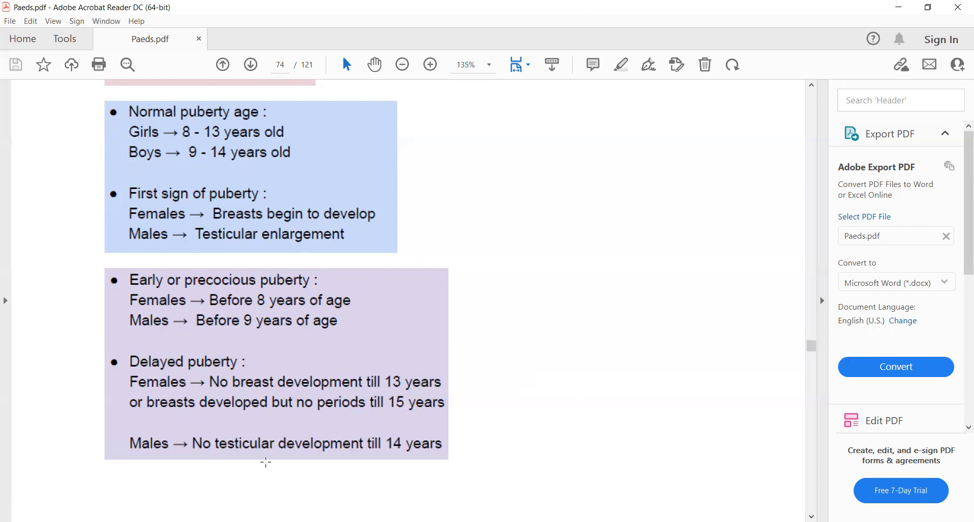
pyautogui.moveTo(391, 500)
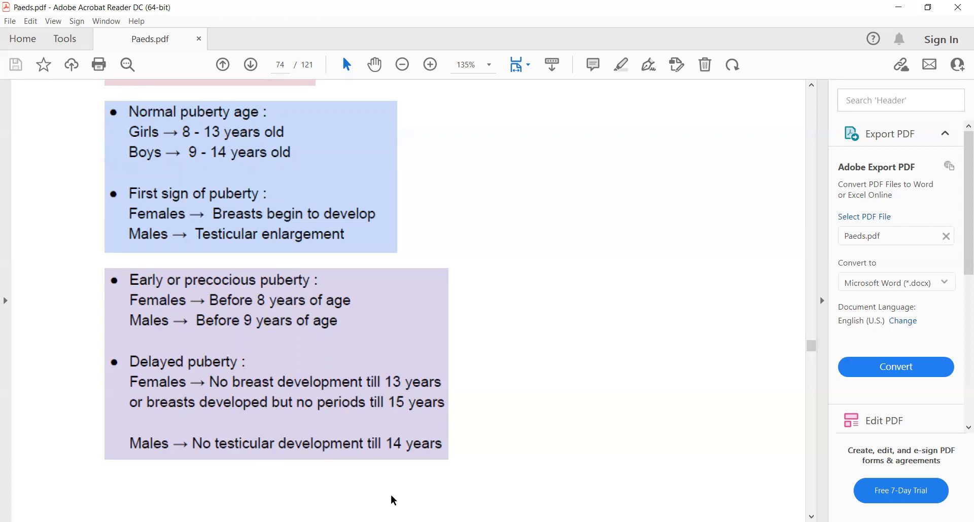
pyautogui.moveTo(436, 478)
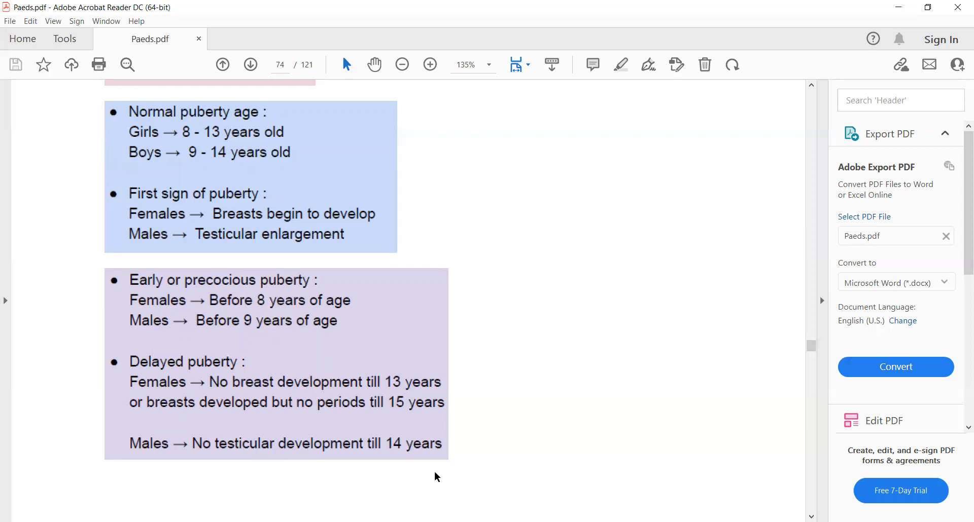
# - Scroll past page 74 to page 75's Brain trainer on short stature and delayed puberty
pyautogui.scroll(3)
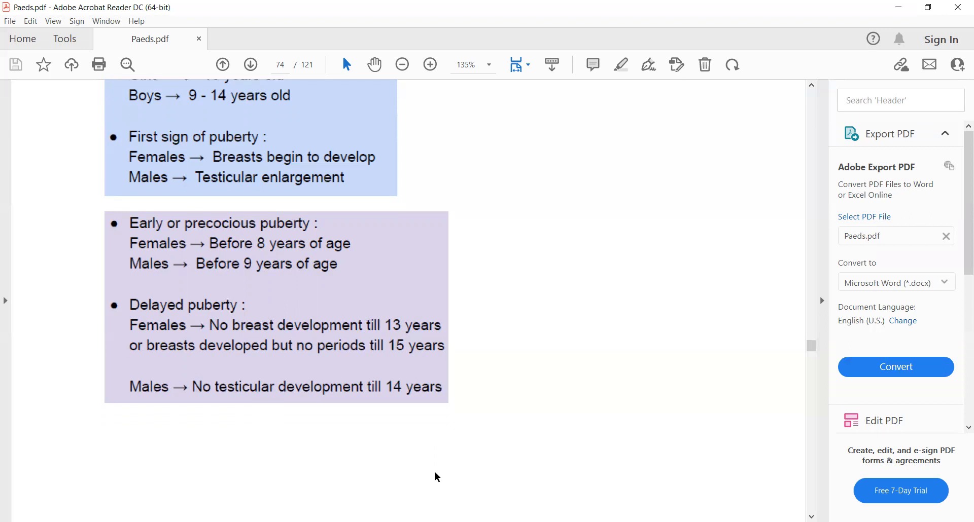
pyautogui.scroll(-3)
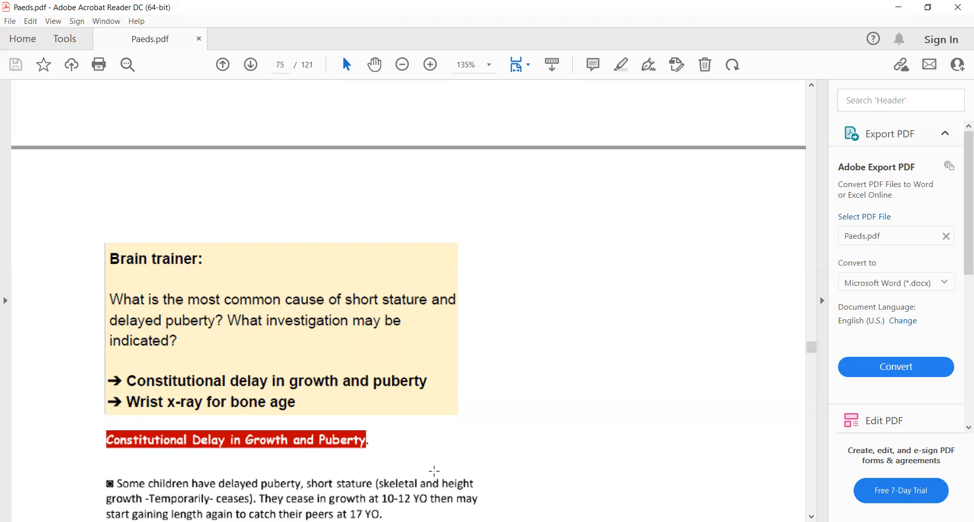
pyautogui.scroll(-3)
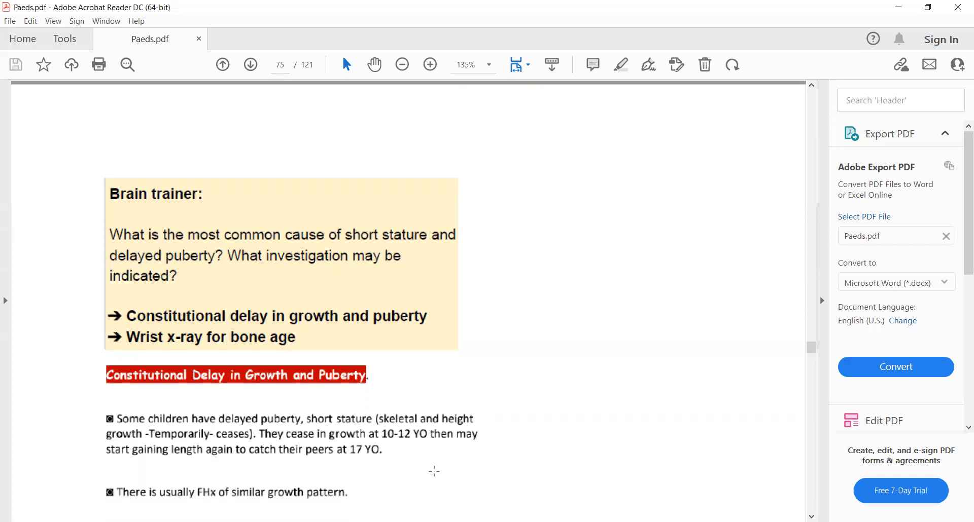
pyautogui.scroll(-3)
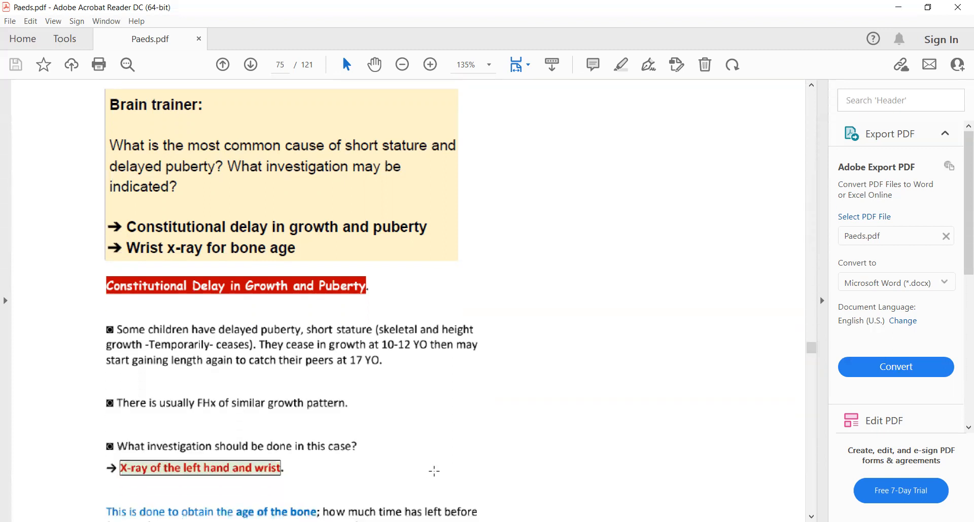
pyautogui.scroll(-3)
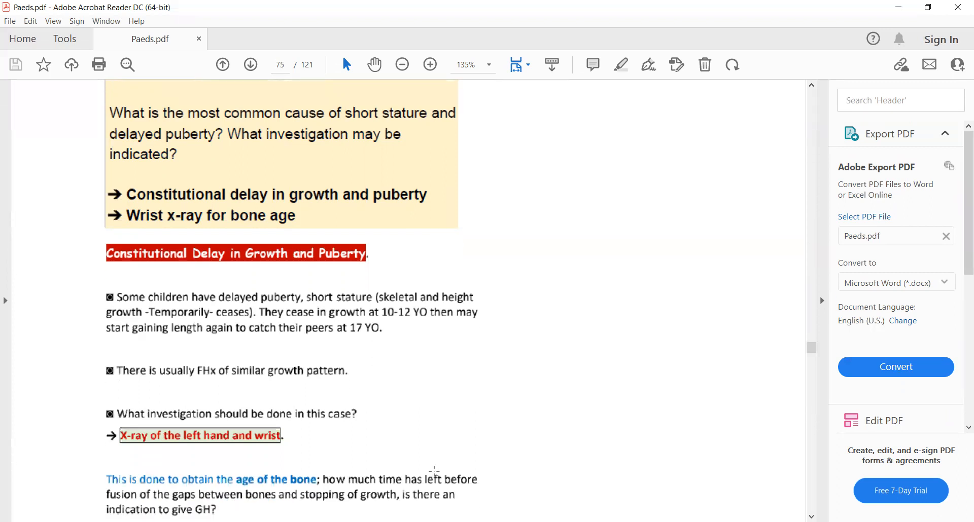
pyautogui.scroll(3)
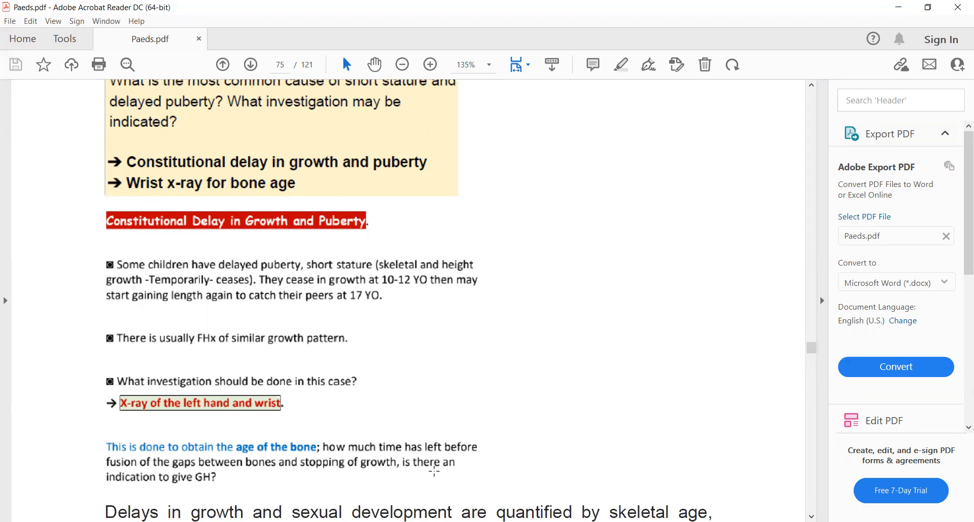
pyautogui.moveTo(503, 409)
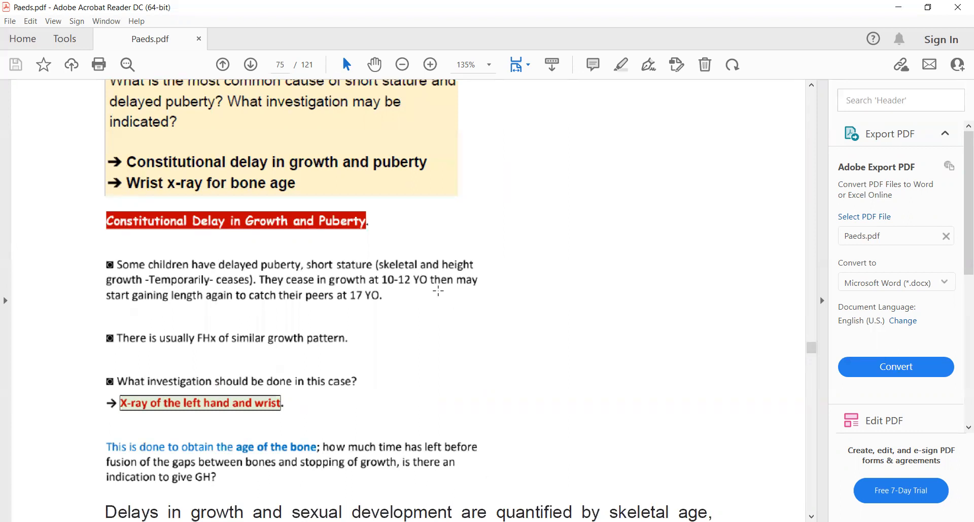
pyautogui.moveTo(222, 318)
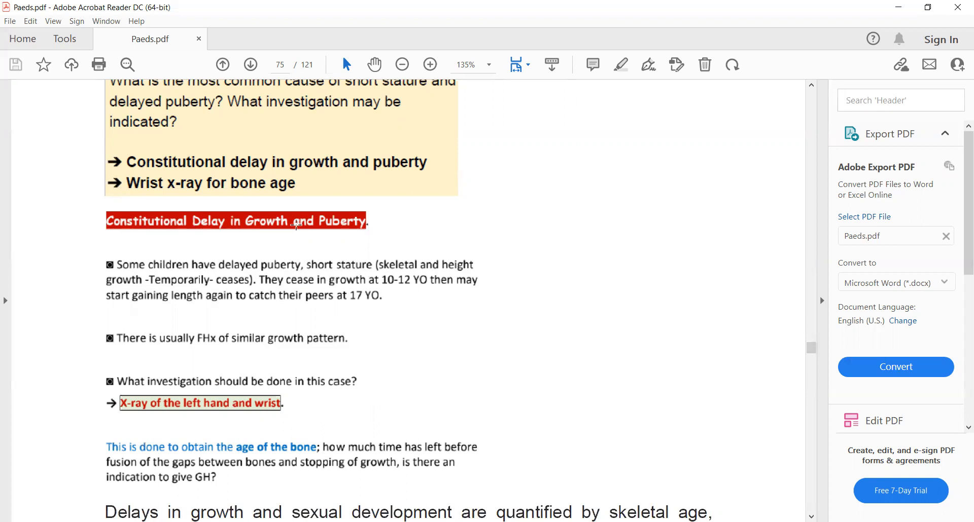
pyautogui.moveTo(398, 241)
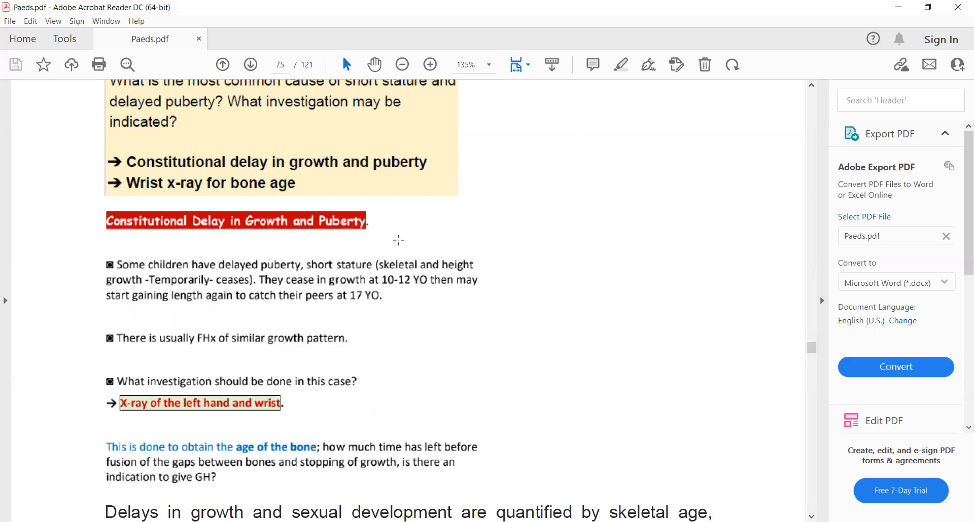
pyautogui.moveTo(531, 319)
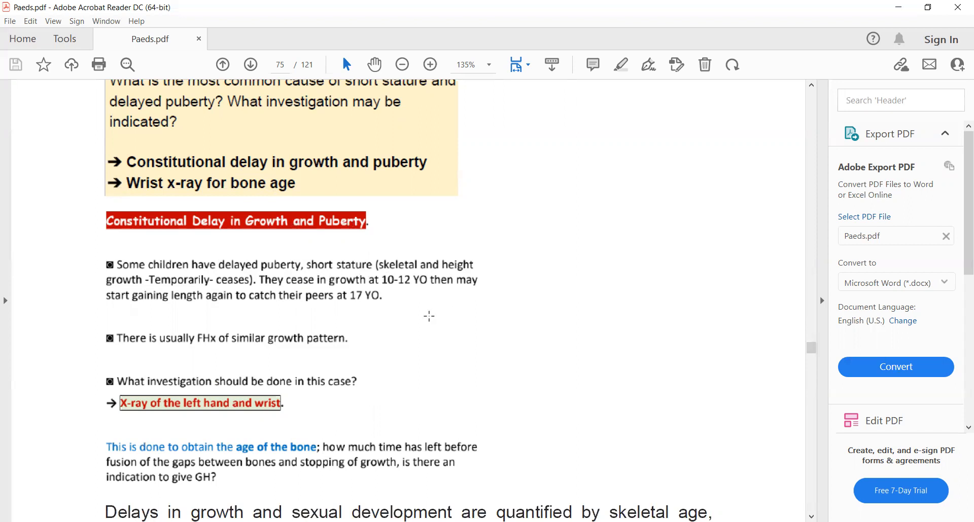
pyautogui.moveTo(304, 280)
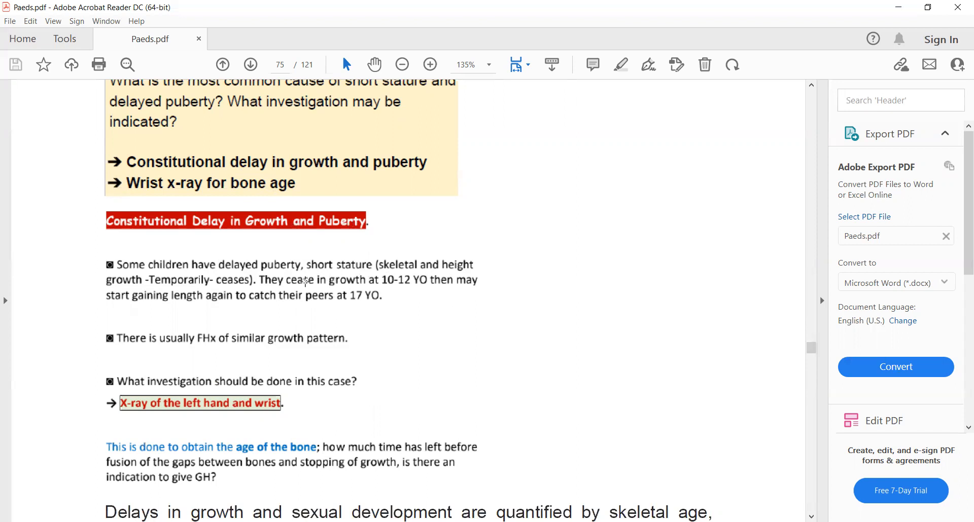
pyautogui.moveTo(472, 338)
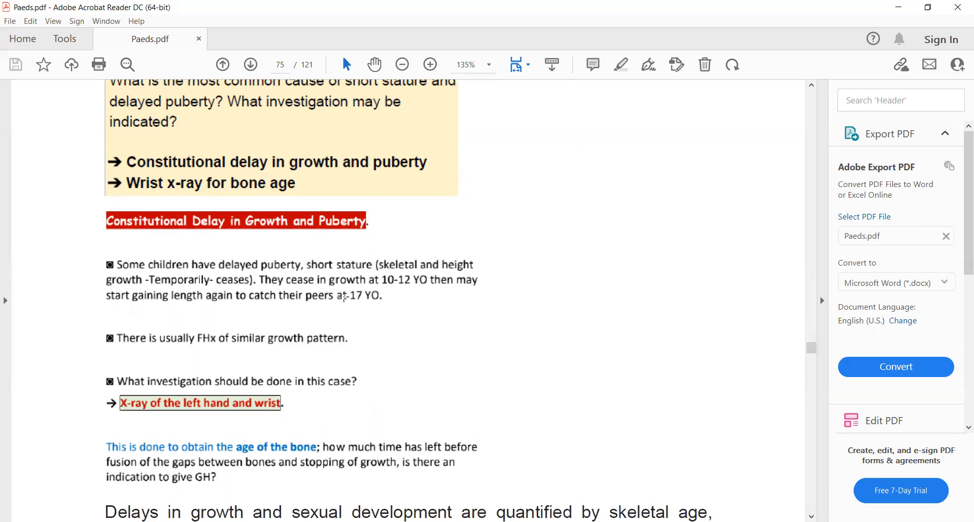
pyautogui.moveTo(373, 296)
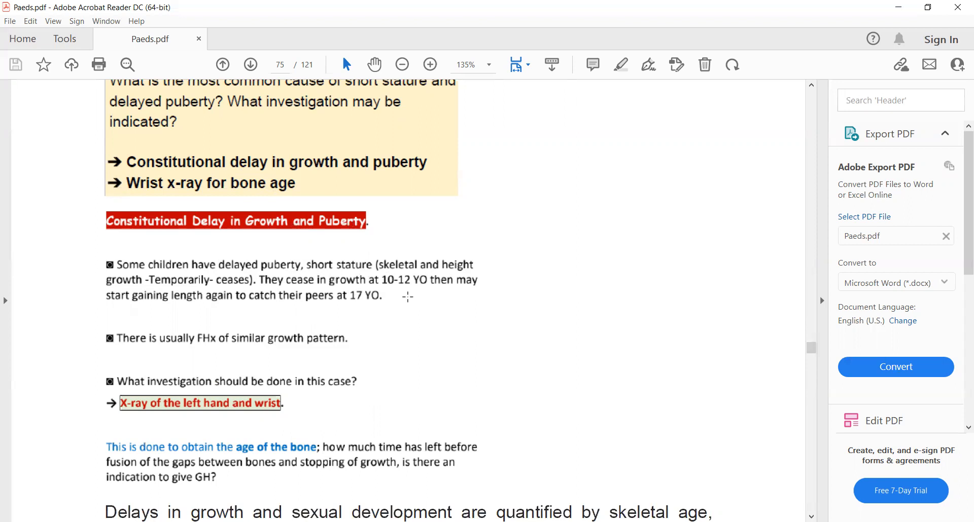
pyautogui.moveTo(396, 314)
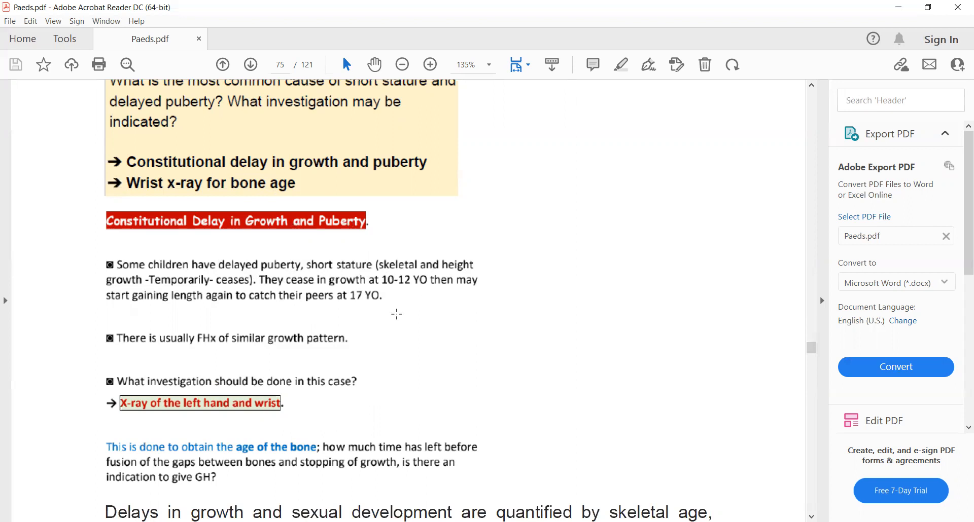
pyautogui.moveTo(248, 324)
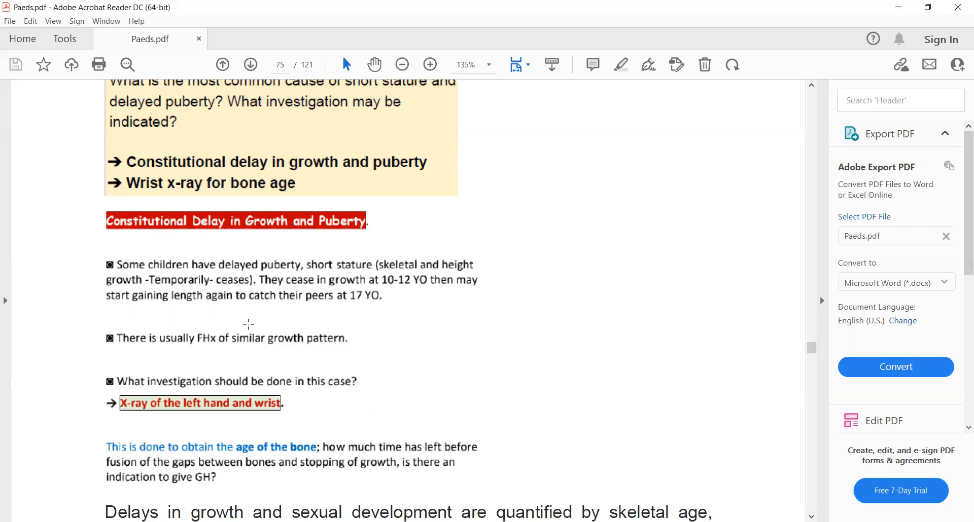
pyautogui.moveTo(354, 315)
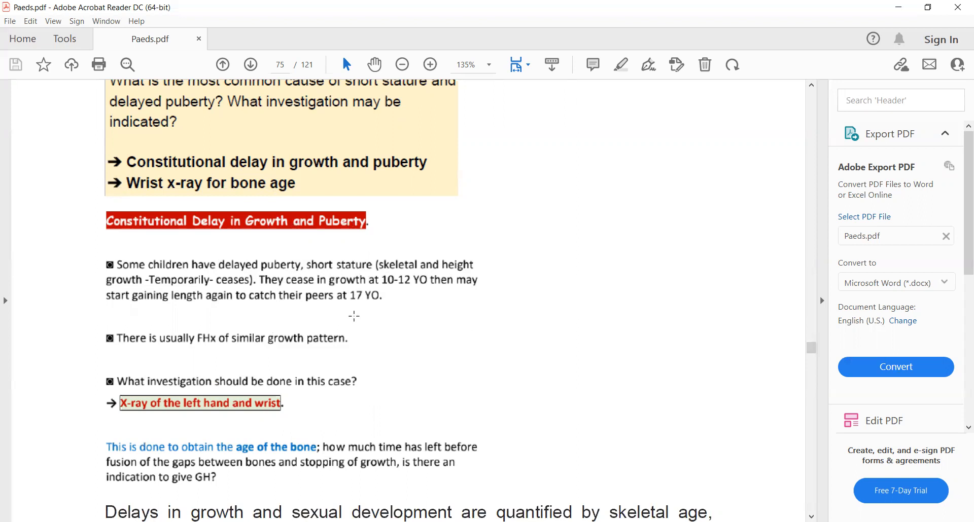
pyautogui.moveTo(362, 314)
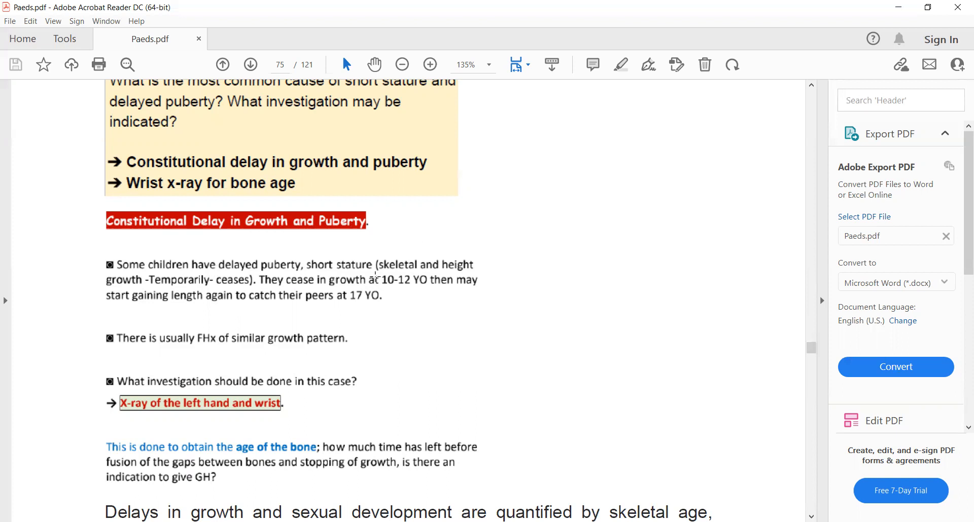
pyautogui.moveTo(390, 280)
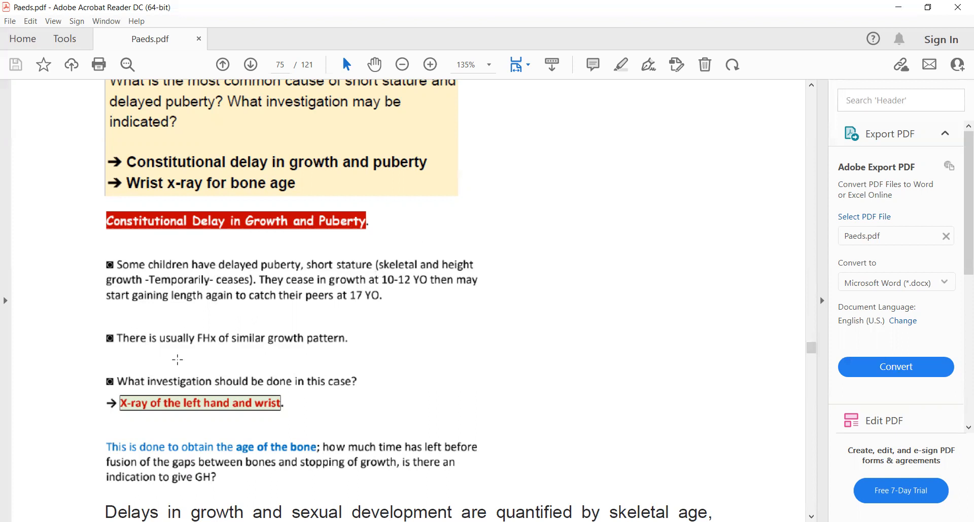
pyautogui.moveTo(379, 324)
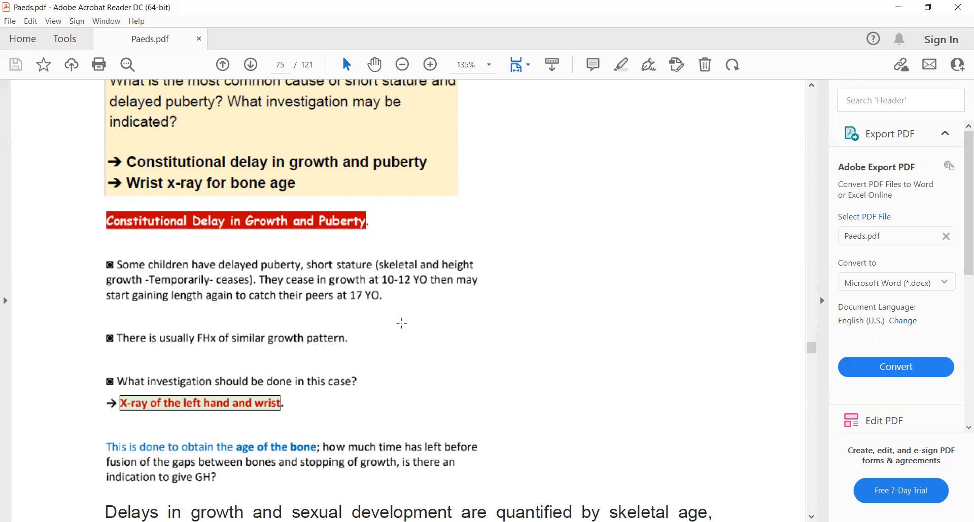
pyautogui.moveTo(420, 358)
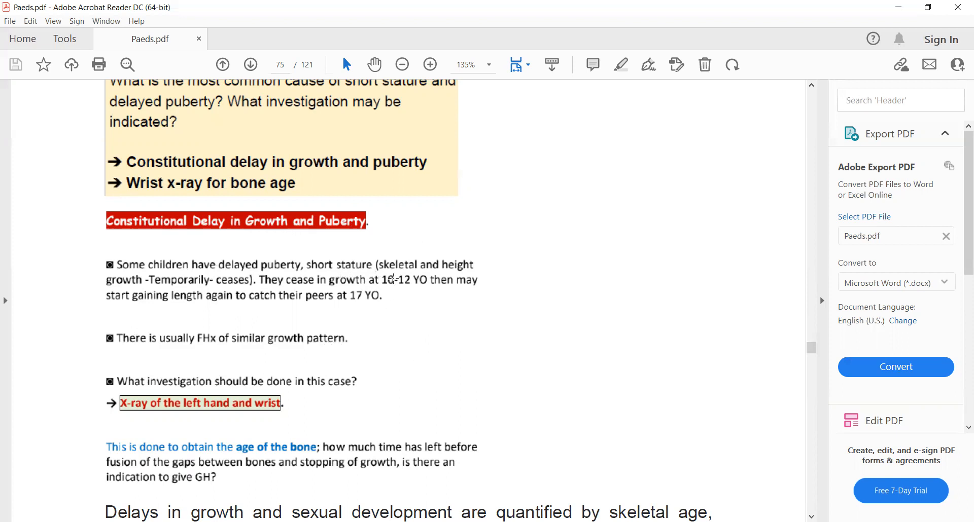
pyautogui.moveTo(437, 287)
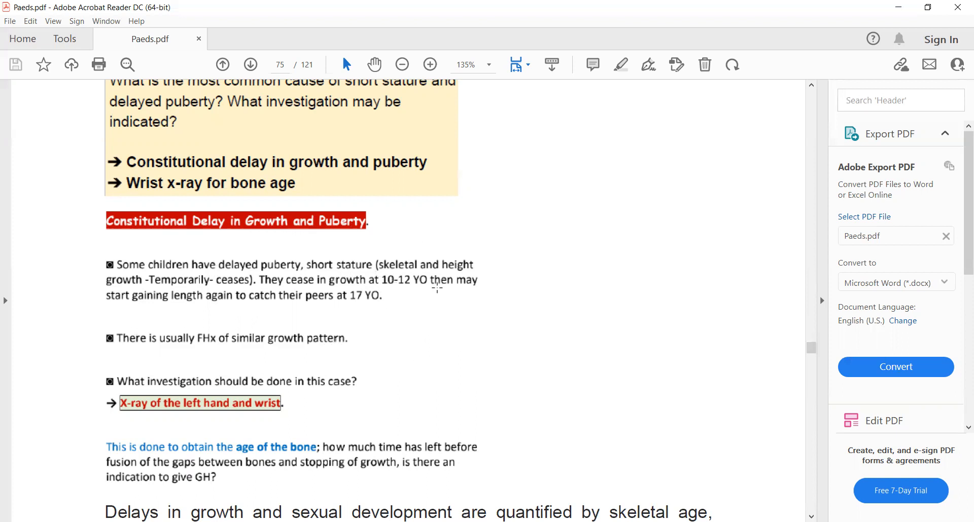
pyautogui.moveTo(188, 308)
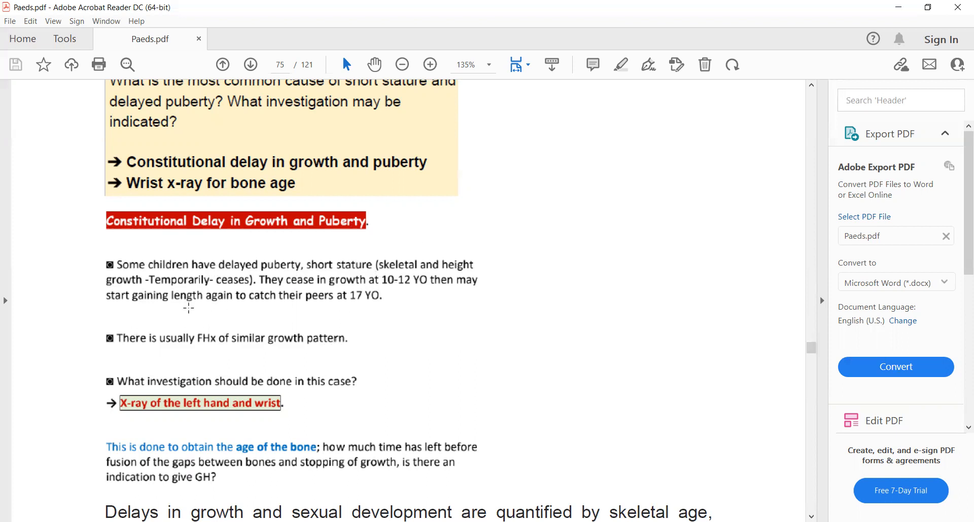
pyautogui.moveTo(352, 326)
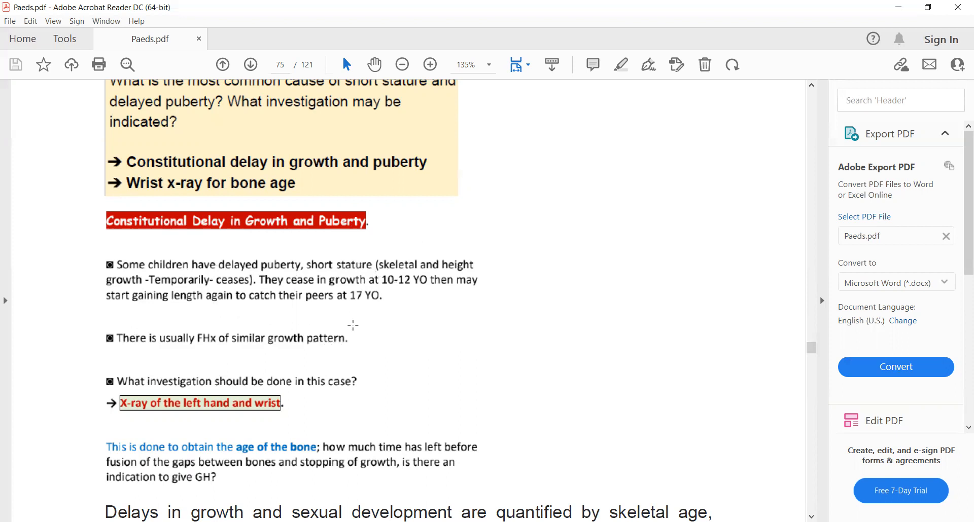
pyautogui.moveTo(410, 304)
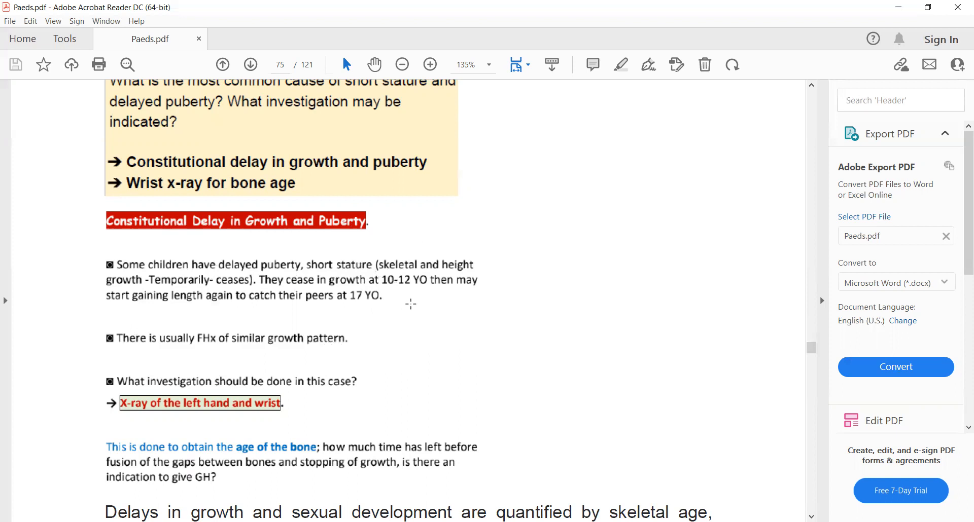
pyautogui.moveTo(314, 238)
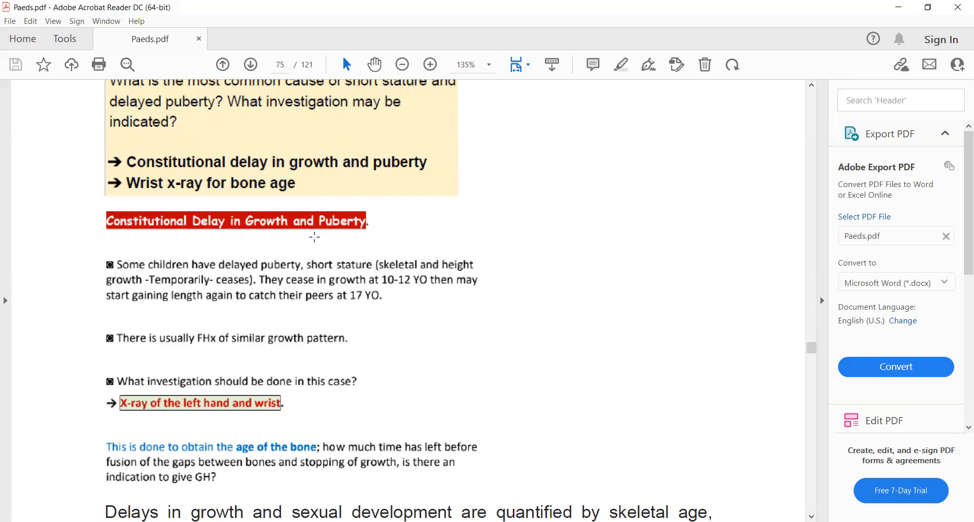
pyautogui.moveTo(340, 355)
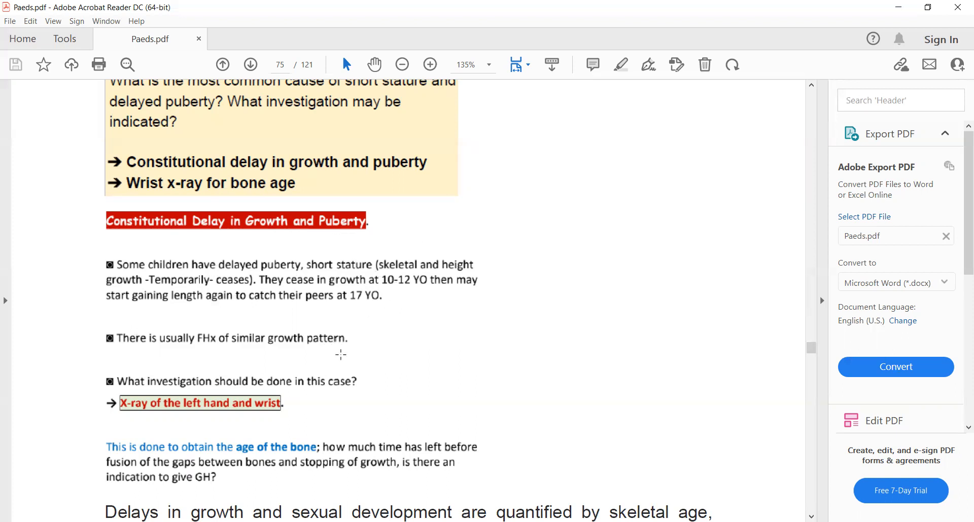
pyautogui.moveTo(395, 371)
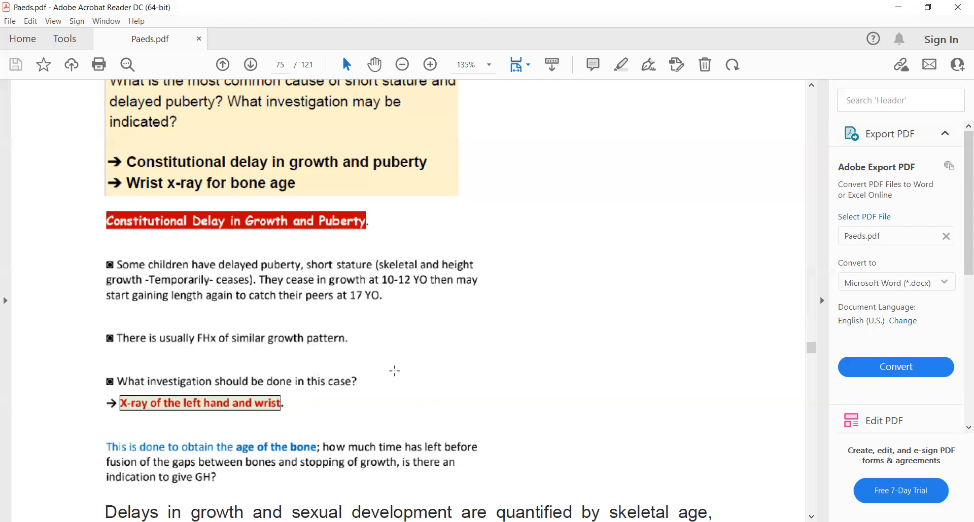
pyautogui.moveTo(337, 434)
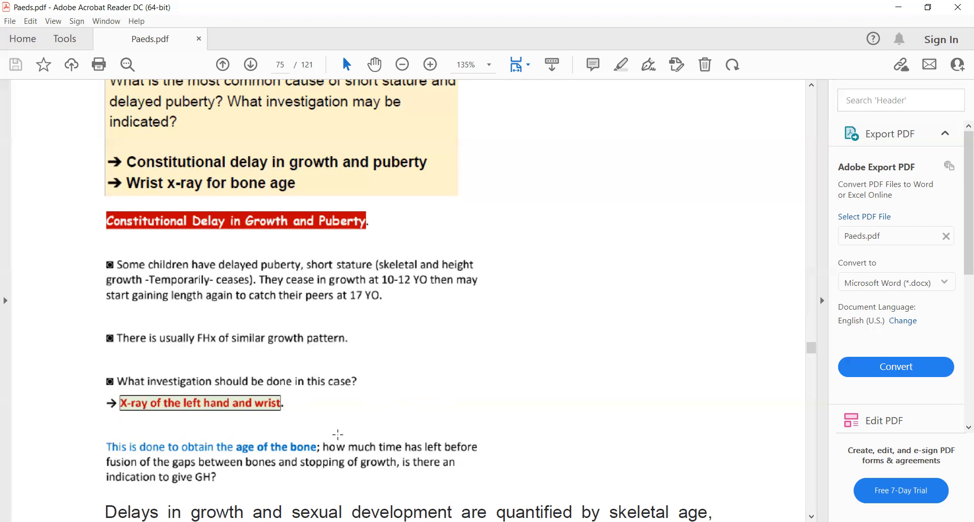
pyautogui.moveTo(427, 418)
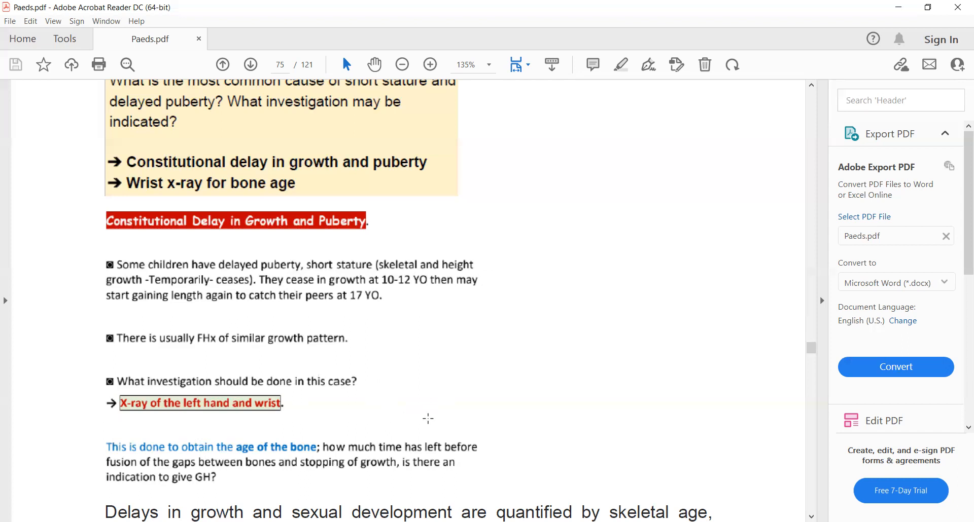
pyautogui.moveTo(487, 410)
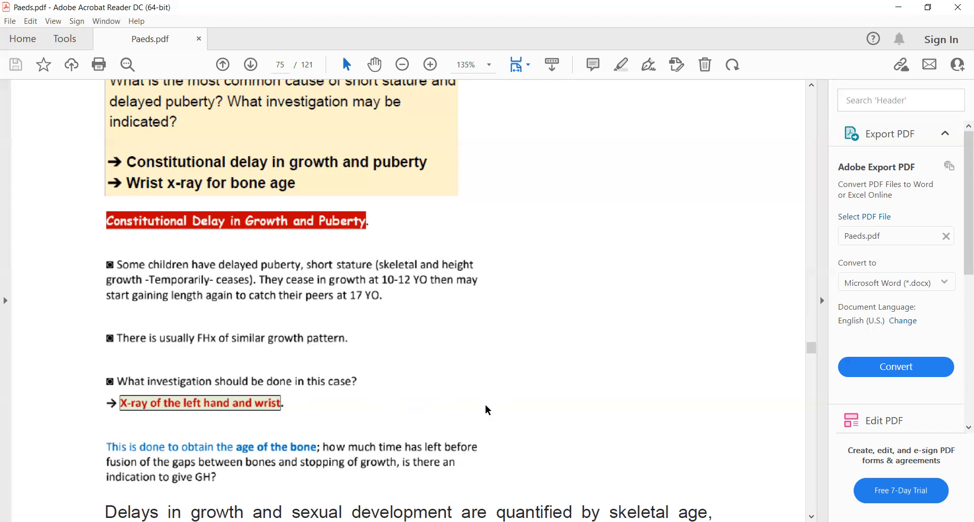
pyautogui.moveTo(497, 406)
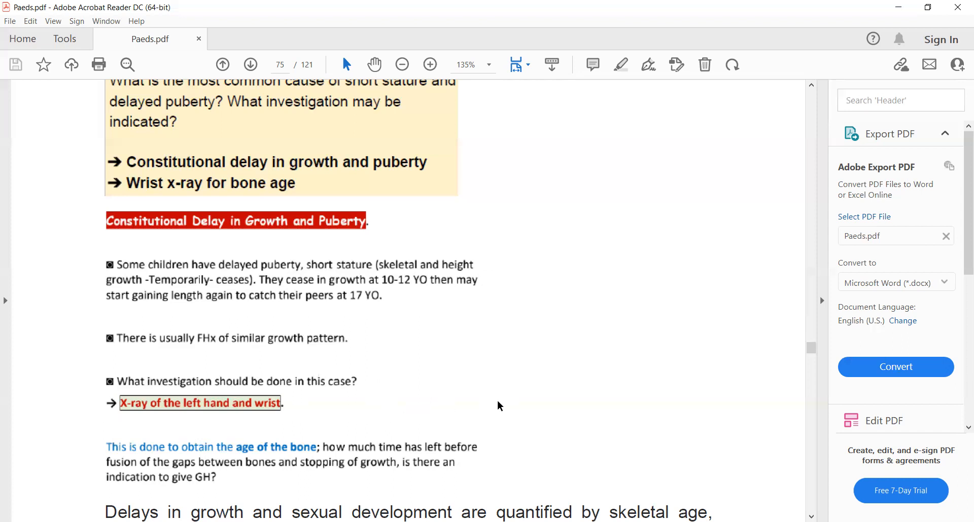
pyautogui.moveTo(590, 390)
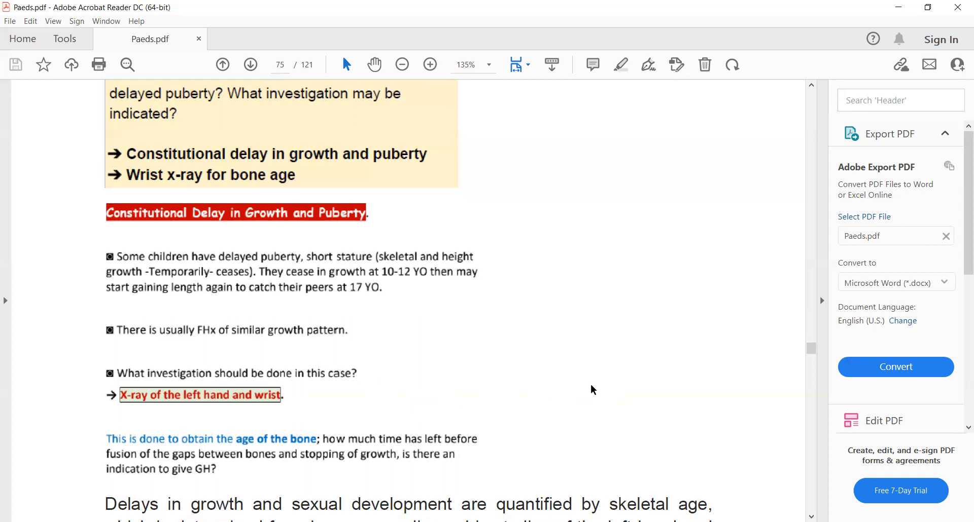
# - Scroll down to page 75's skeletal age paragraph and bone age calculation against atlas radiographs
pyautogui.scroll(-3)
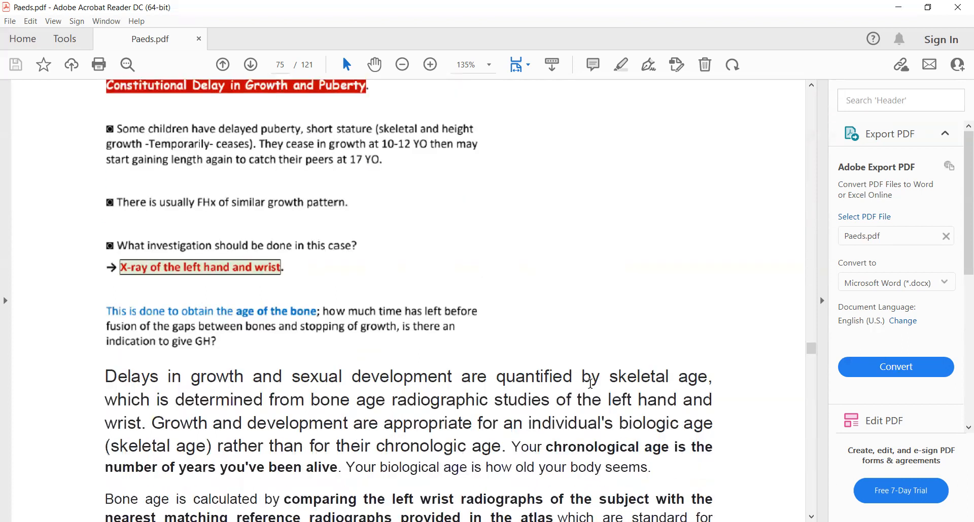
pyautogui.scroll(-3)
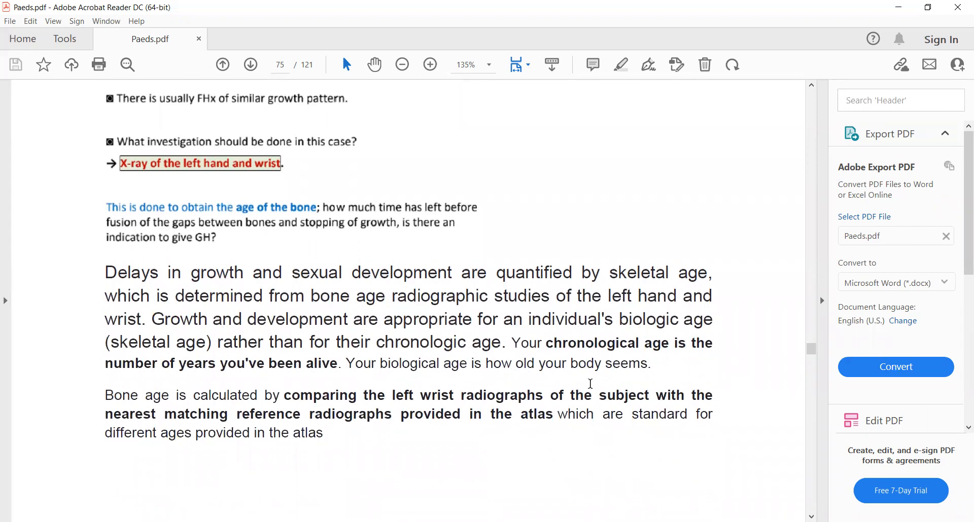
pyautogui.moveTo(365, 457)
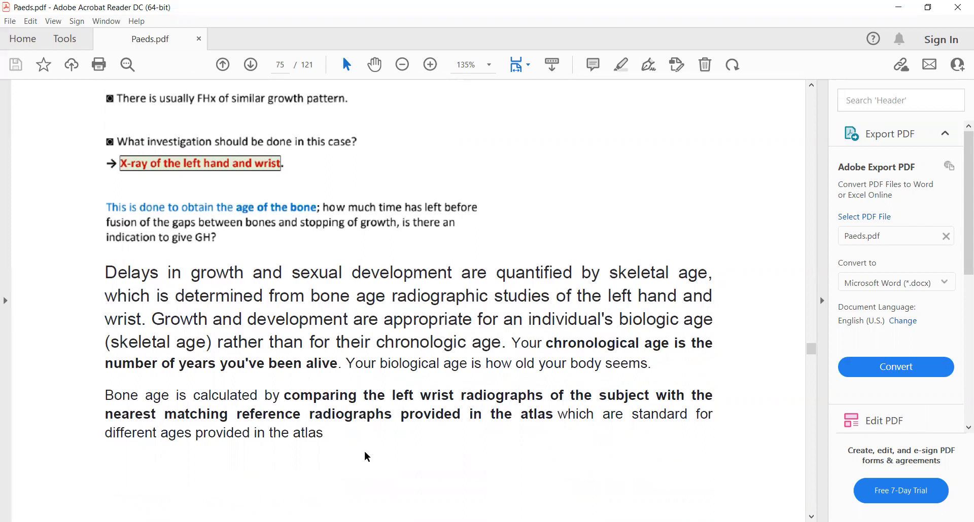
pyautogui.moveTo(457, 428)
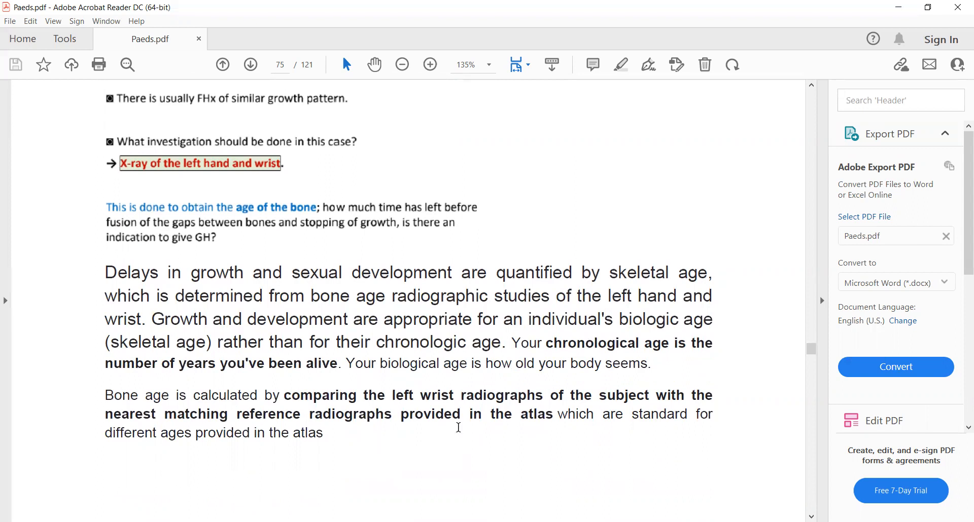
pyautogui.moveTo(578, 429)
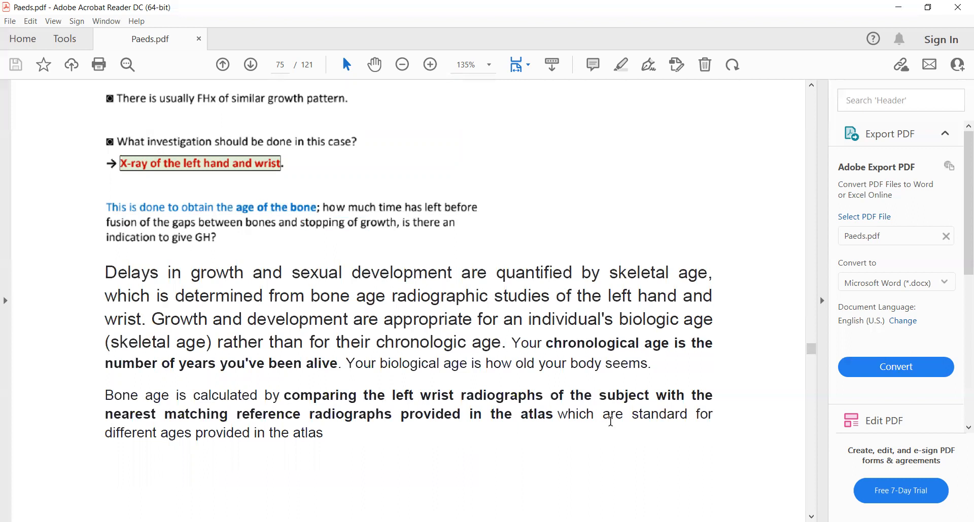
pyautogui.moveTo(643, 493)
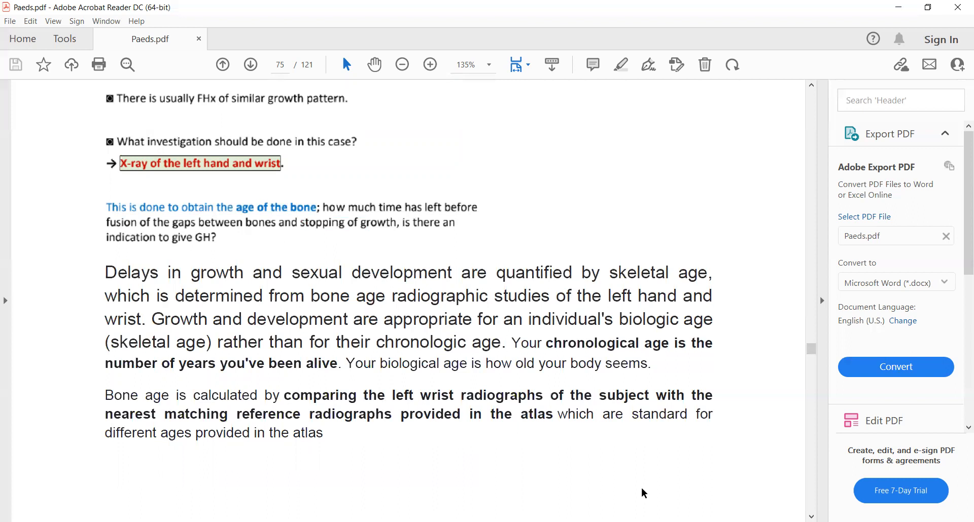
pyautogui.moveTo(408, 266)
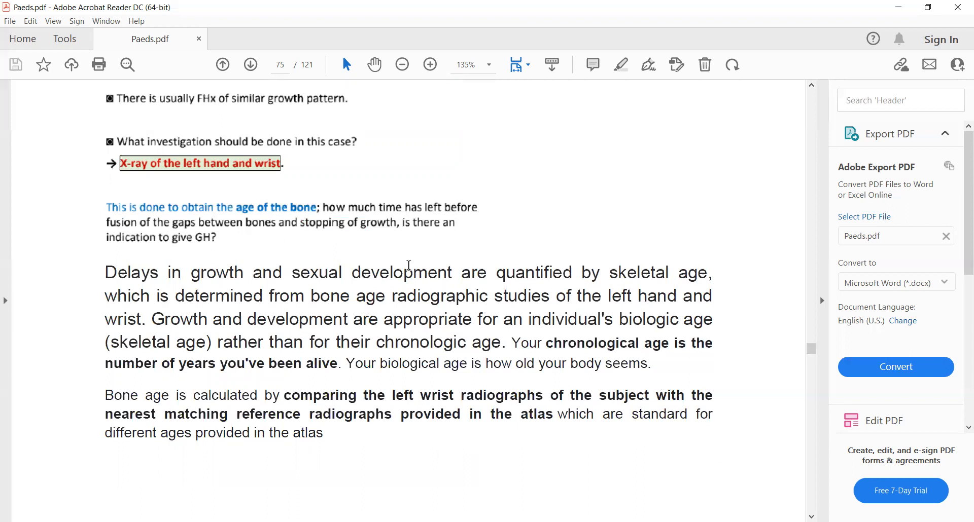
pyautogui.moveTo(747, 159)
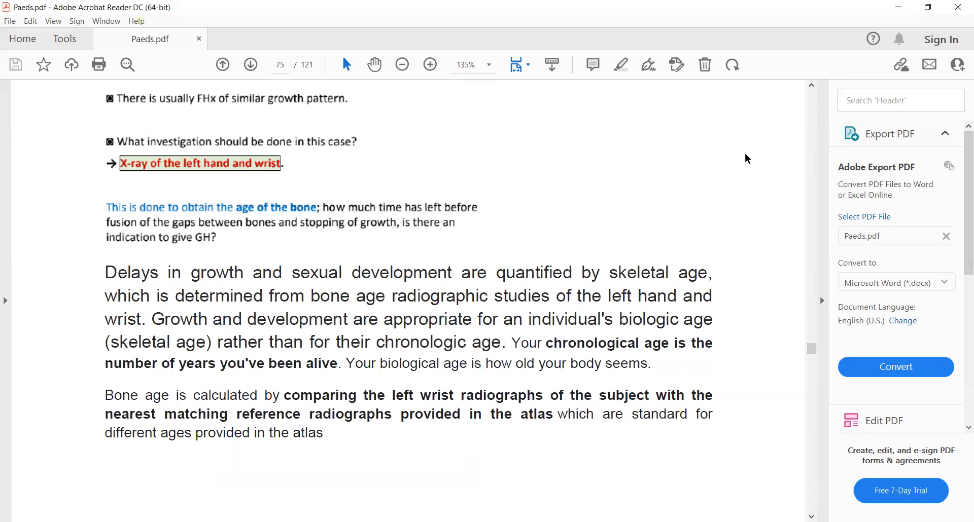
pyautogui.moveTo(691, 260)
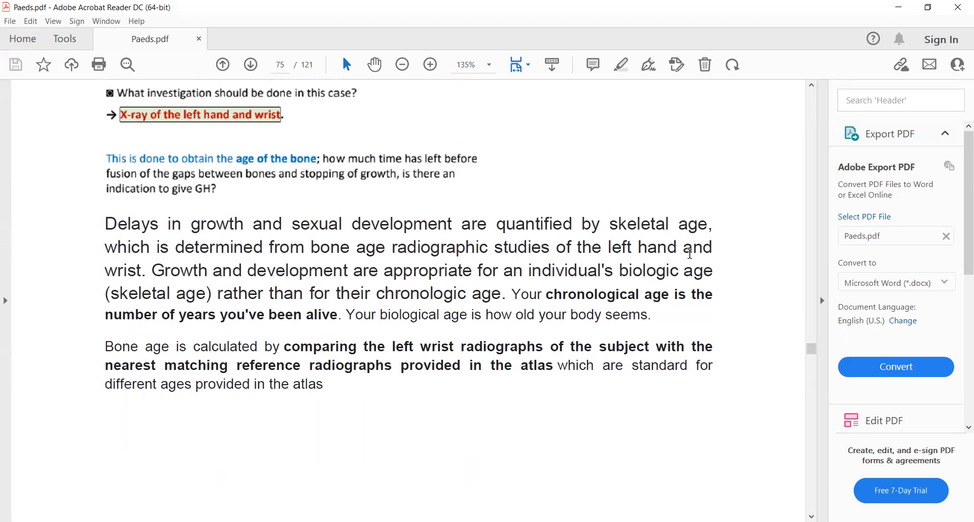
pyautogui.scroll(-3)
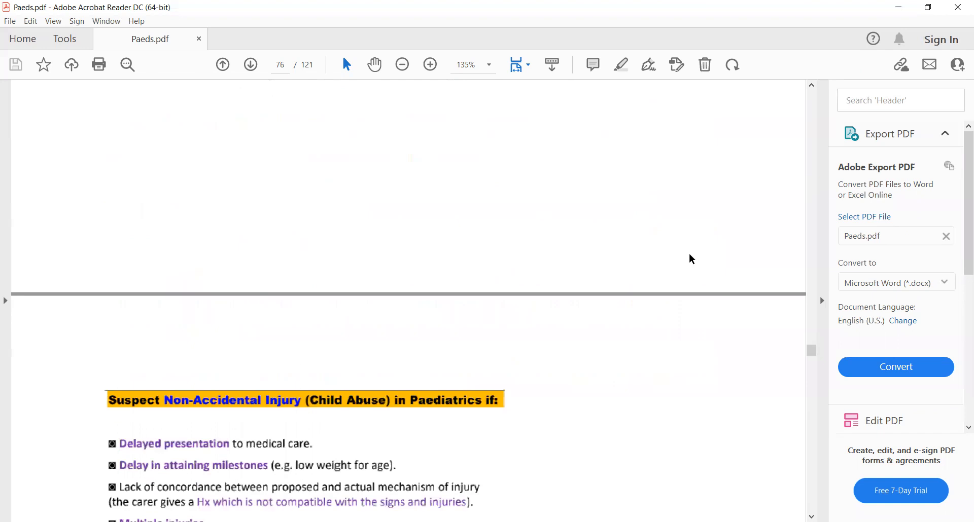
pyautogui.scroll(-3)
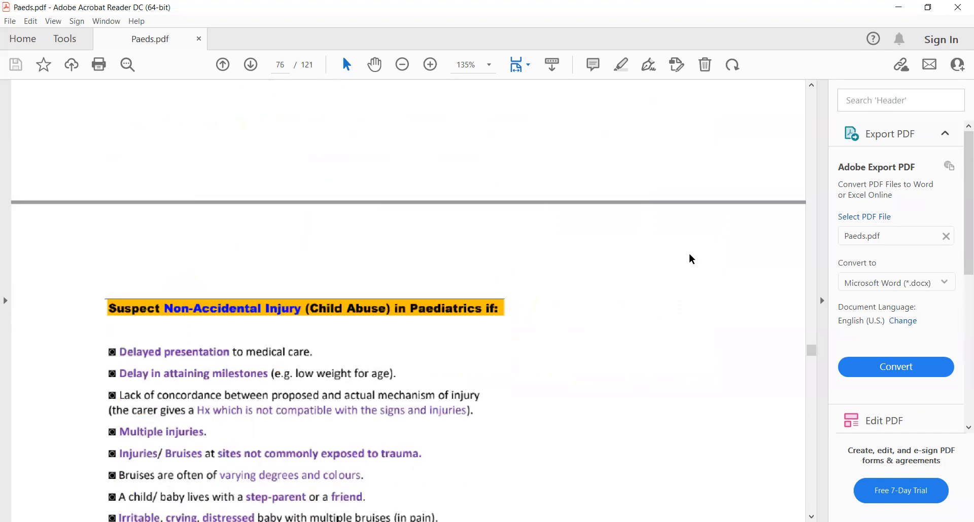
pyautogui.scroll(-3)
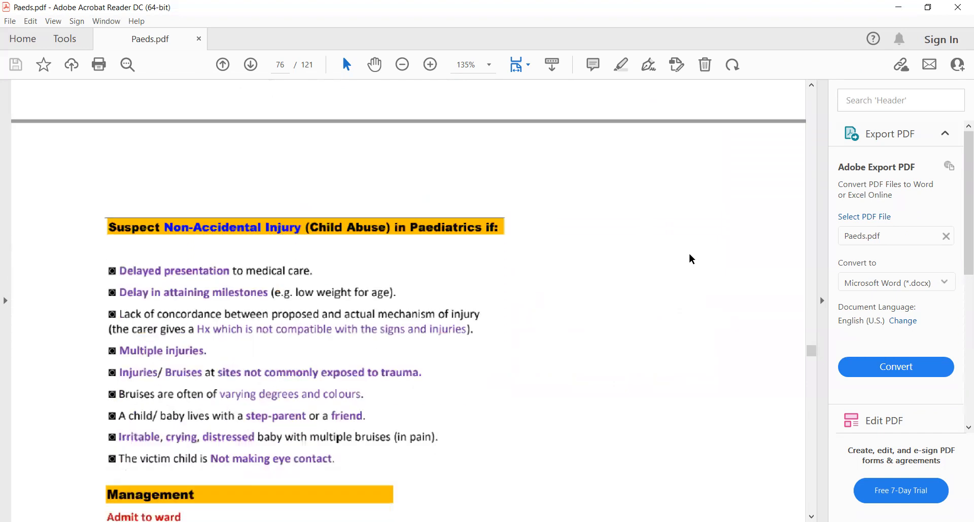
pyautogui.scroll(-3)
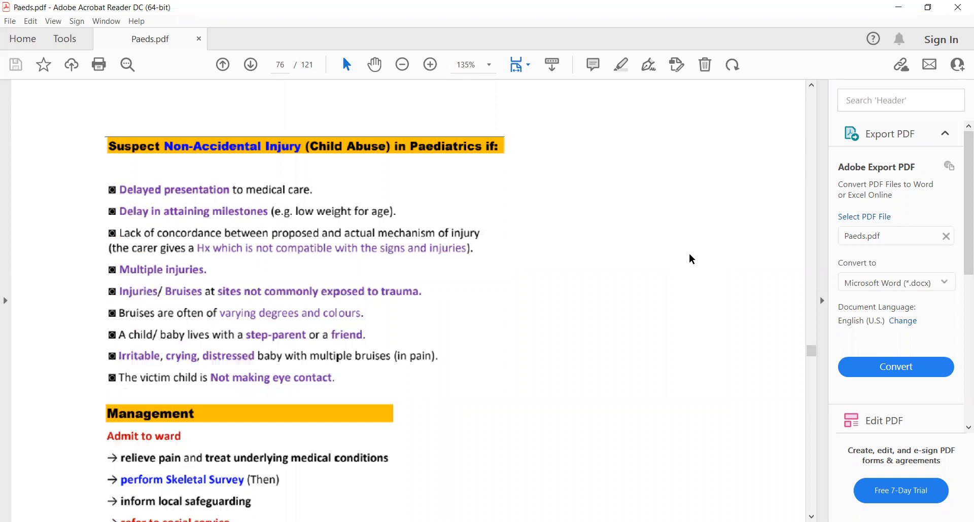
pyautogui.click(222, 65)
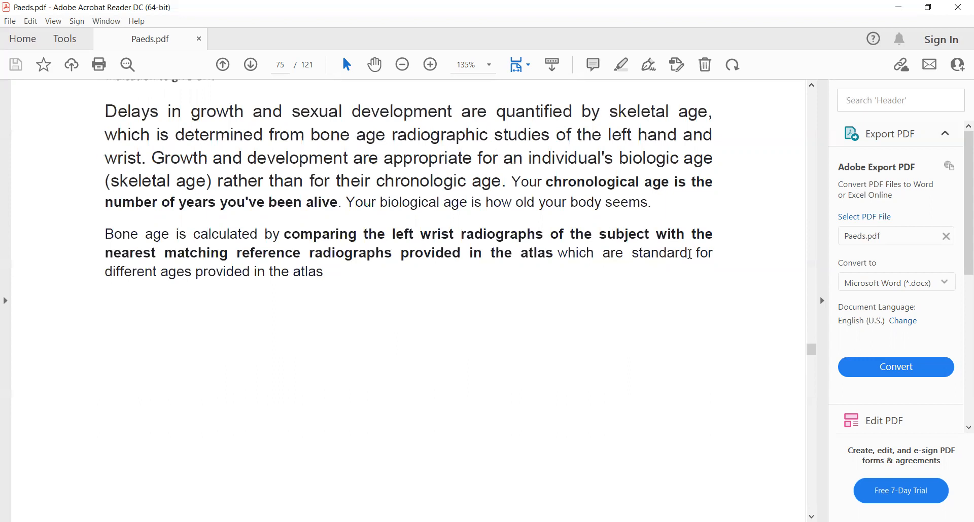
# - Scroll to page 76's Suspect Non-Accidental Injury list and Management section
pyautogui.scroll(-3)
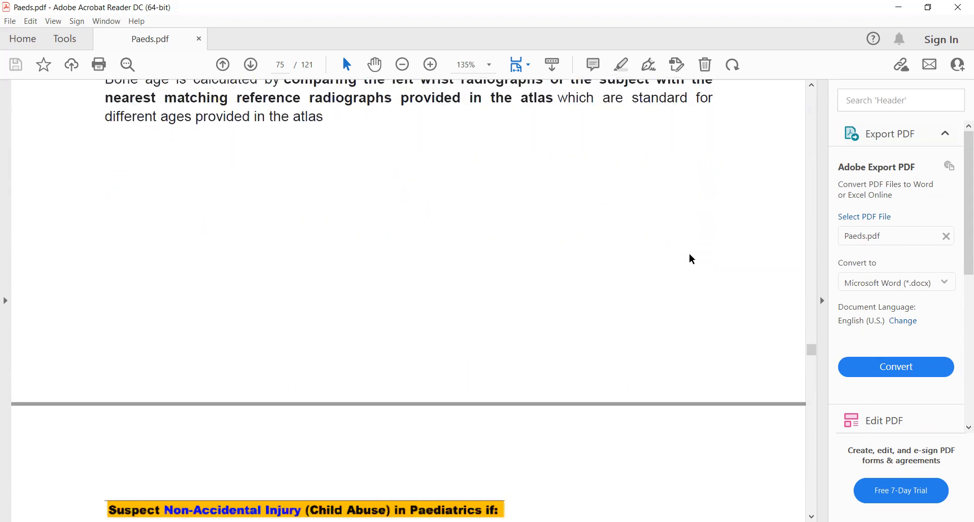
pyautogui.scroll(-3)
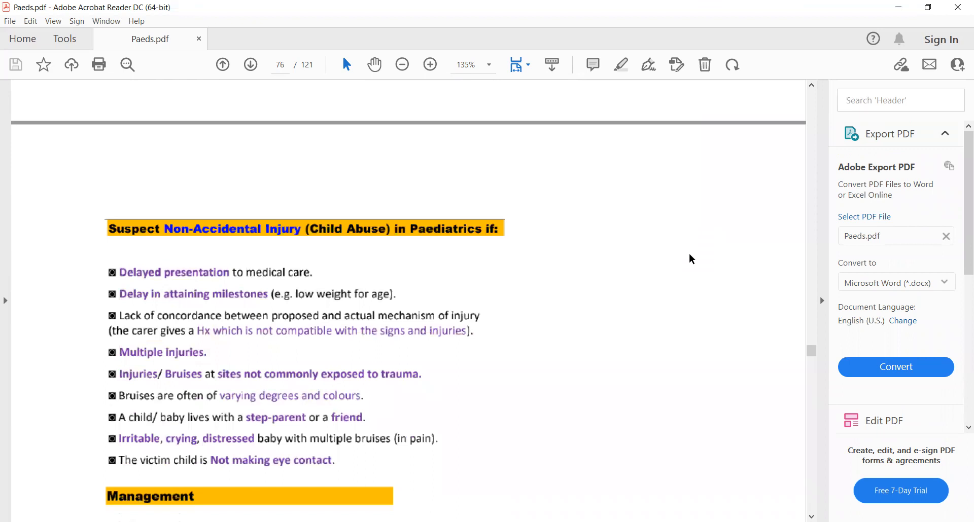
pyautogui.scroll(-3)
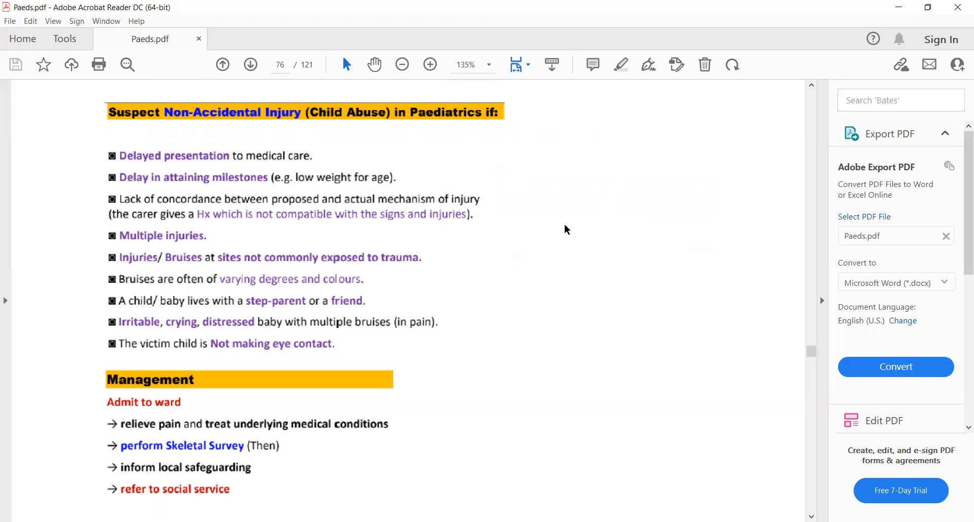
pyautogui.moveTo(335, 179)
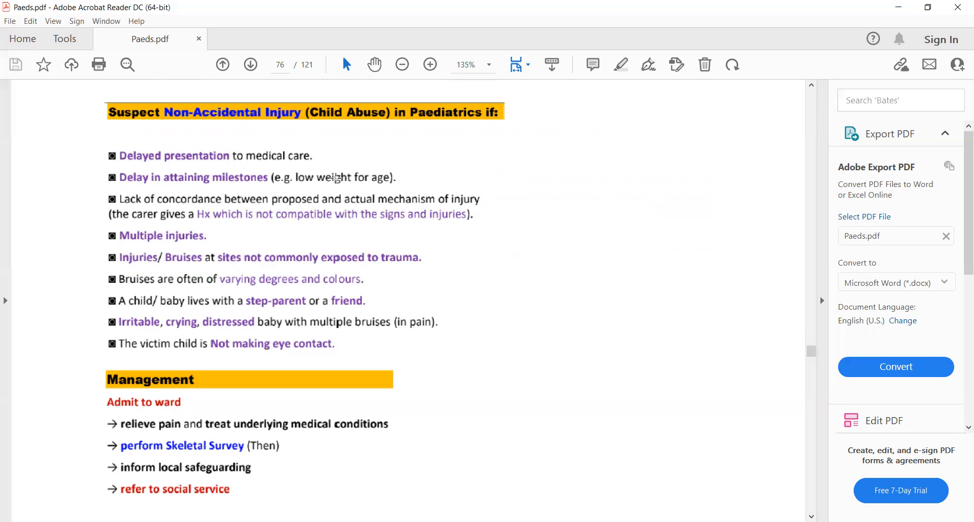
pyautogui.moveTo(409, 155)
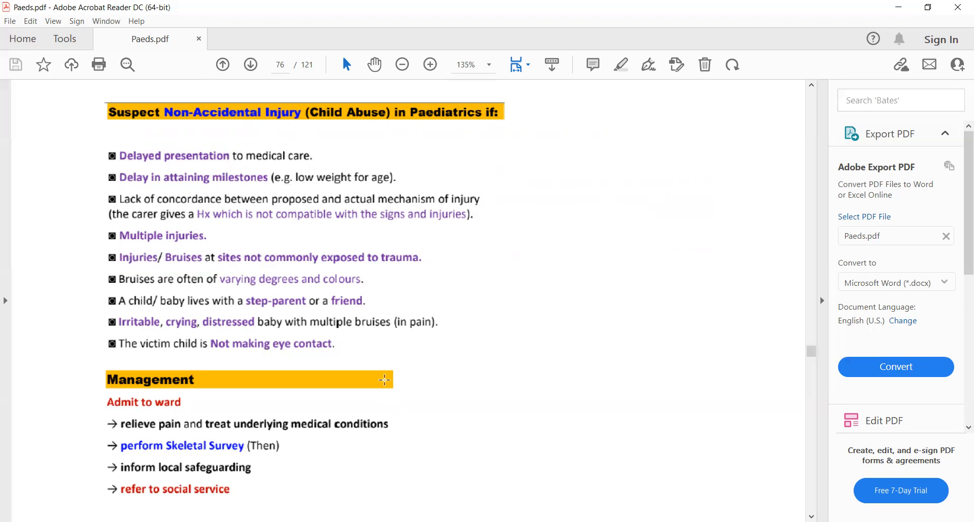
pyautogui.moveTo(211, 225)
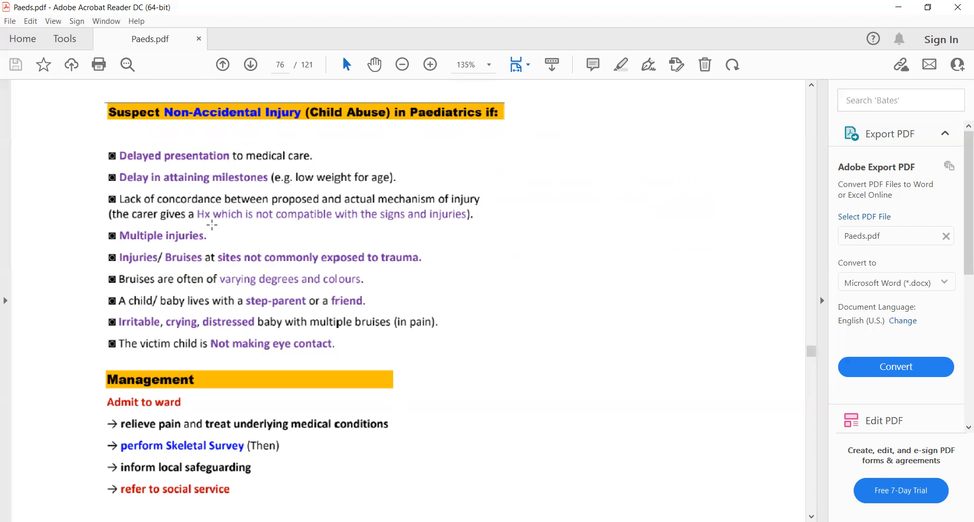
pyautogui.moveTo(384, 229)
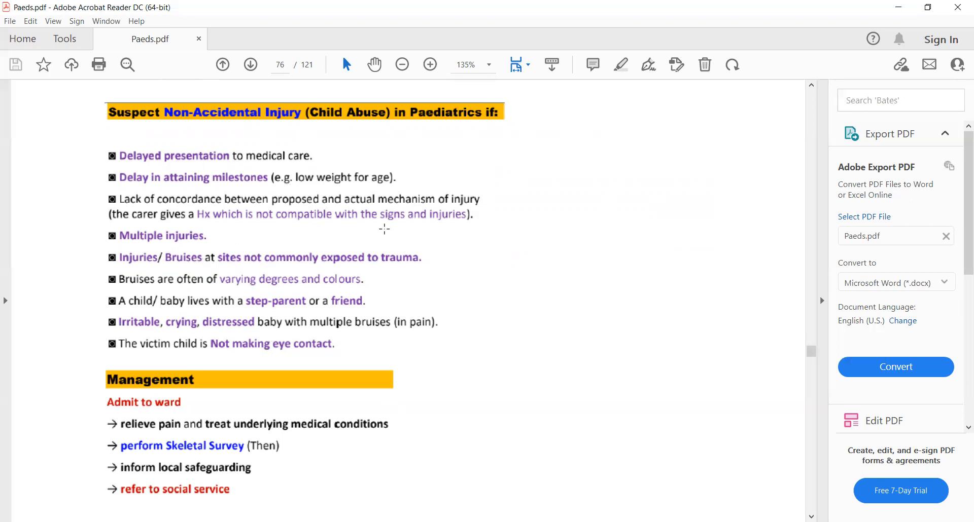
pyautogui.moveTo(459, 232)
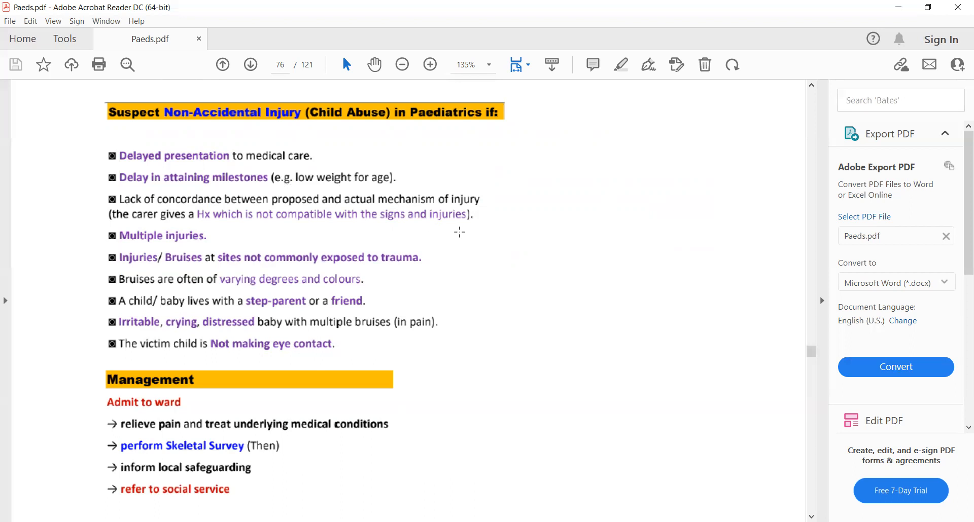
pyautogui.moveTo(382, 211)
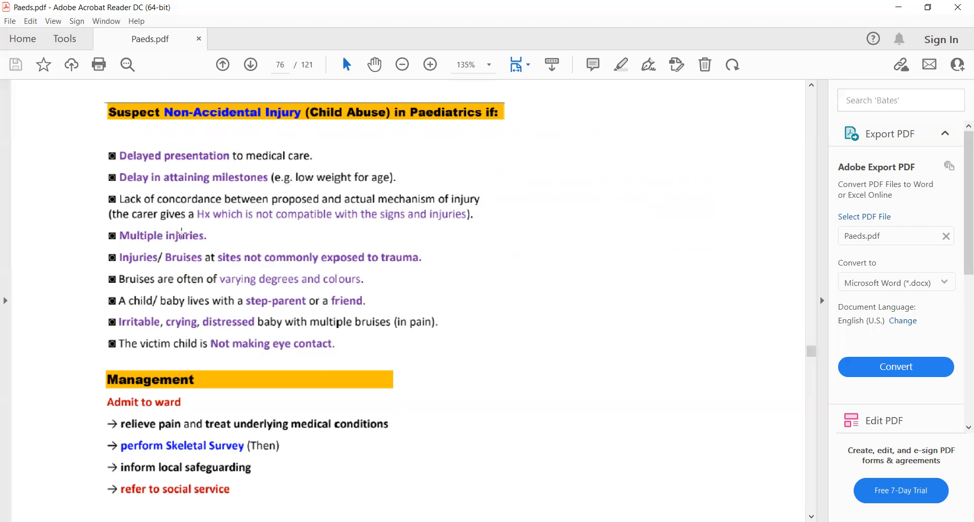
pyautogui.moveTo(152, 268)
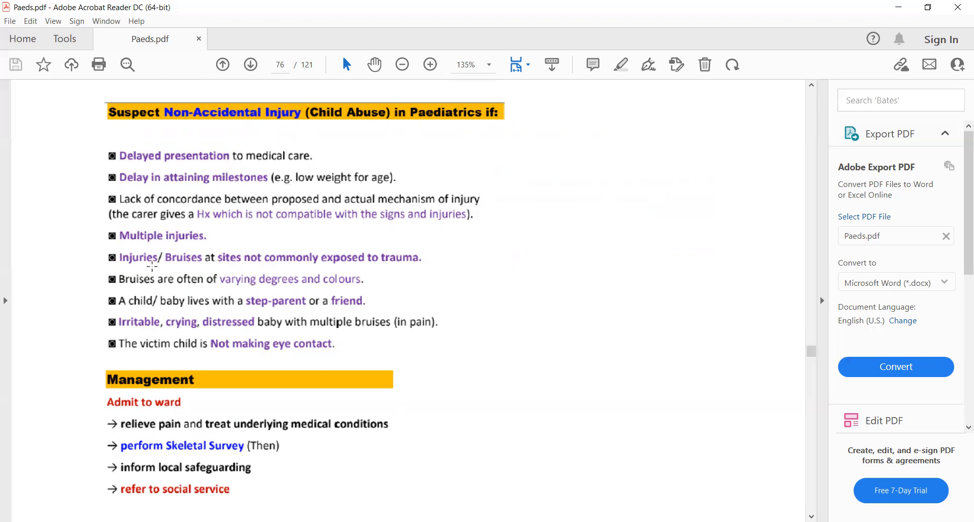
pyautogui.moveTo(295, 269)
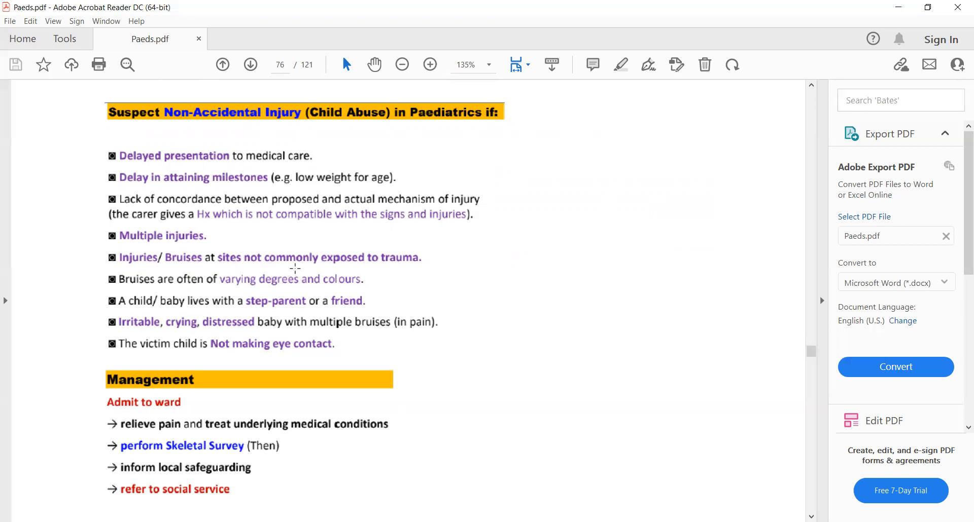
pyautogui.moveTo(404, 276)
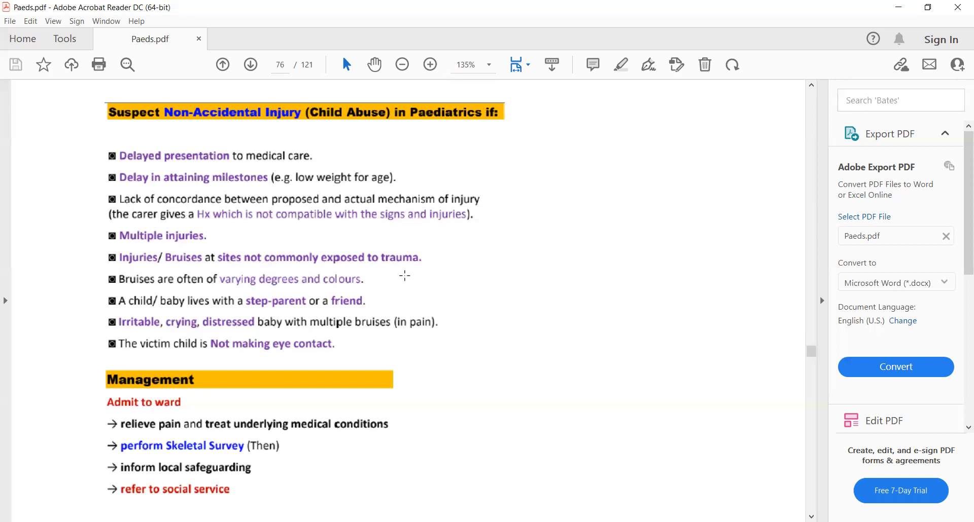
pyautogui.moveTo(199, 281)
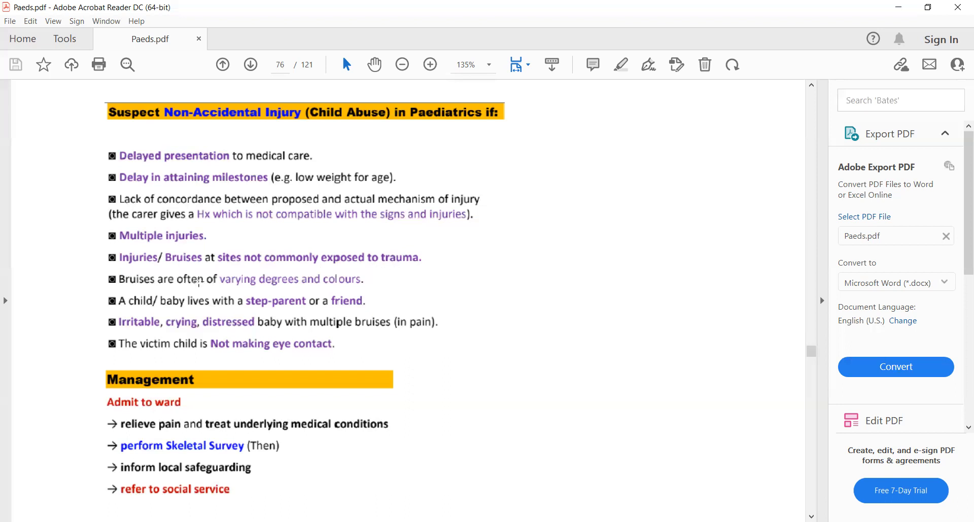
pyautogui.moveTo(372, 285)
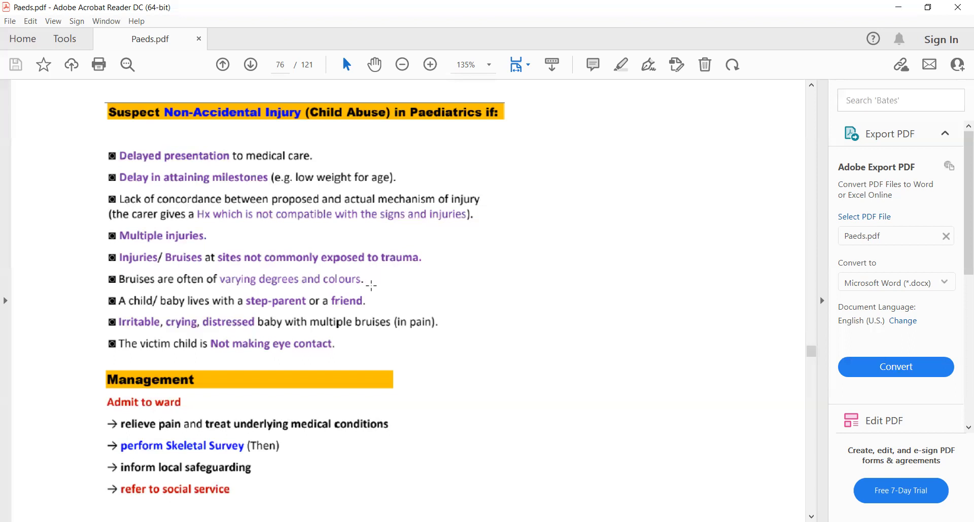
pyautogui.moveTo(199, 322)
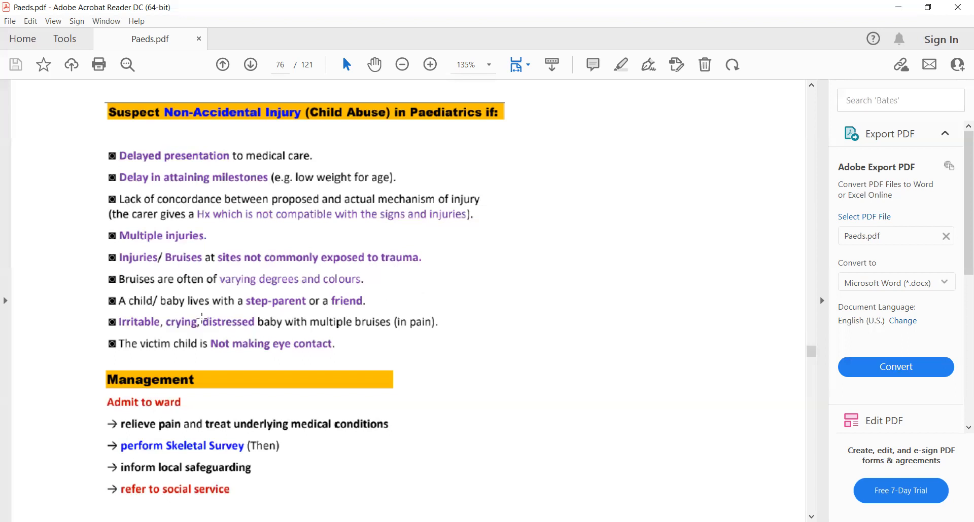
pyautogui.moveTo(308, 316)
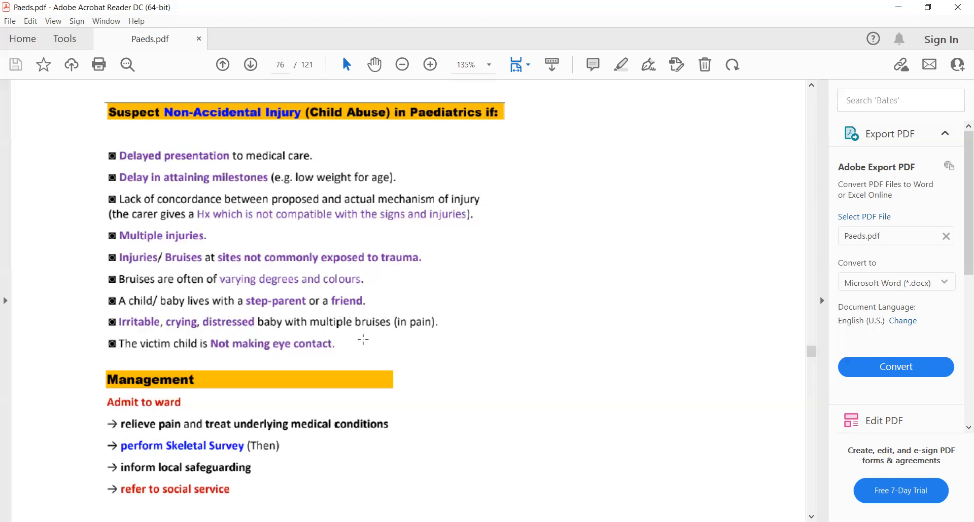
pyautogui.moveTo(180, 364)
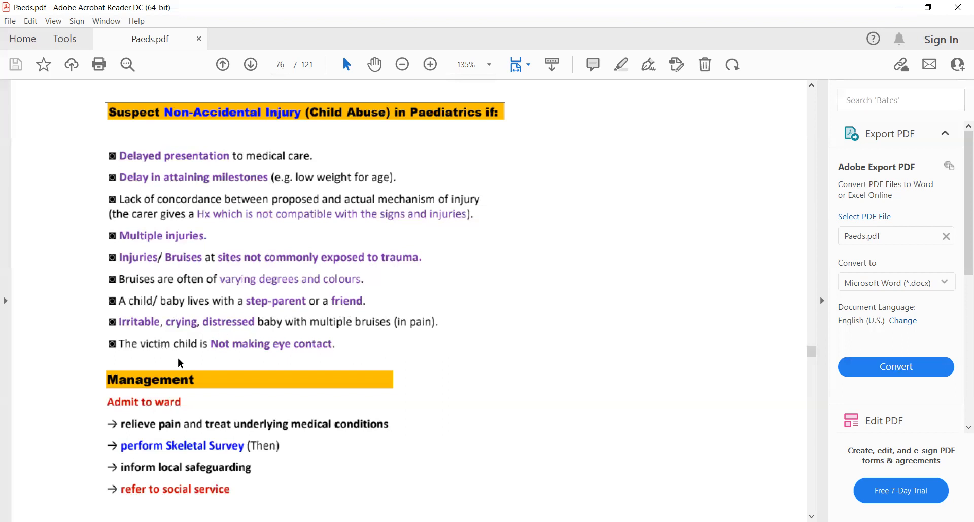
pyautogui.moveTo(210, 354)
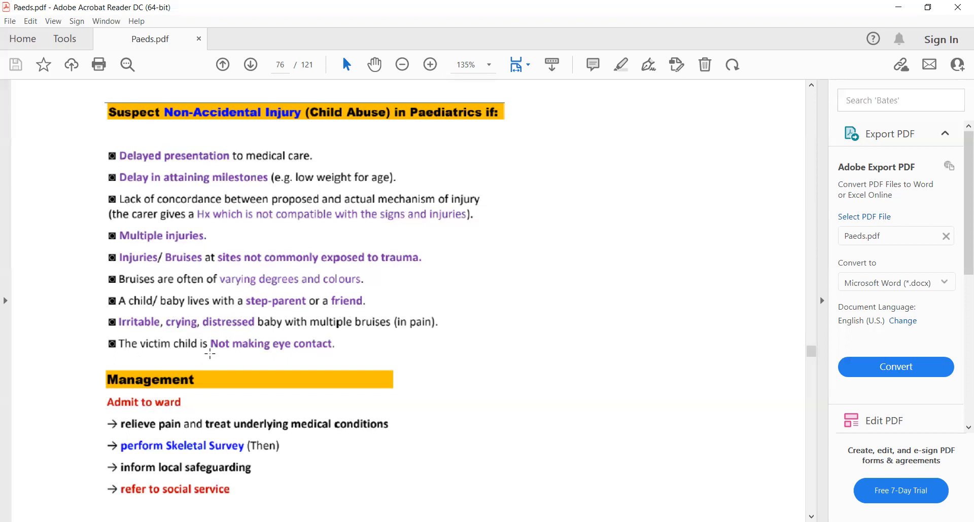
pyautogui.moveTo(340, 384)
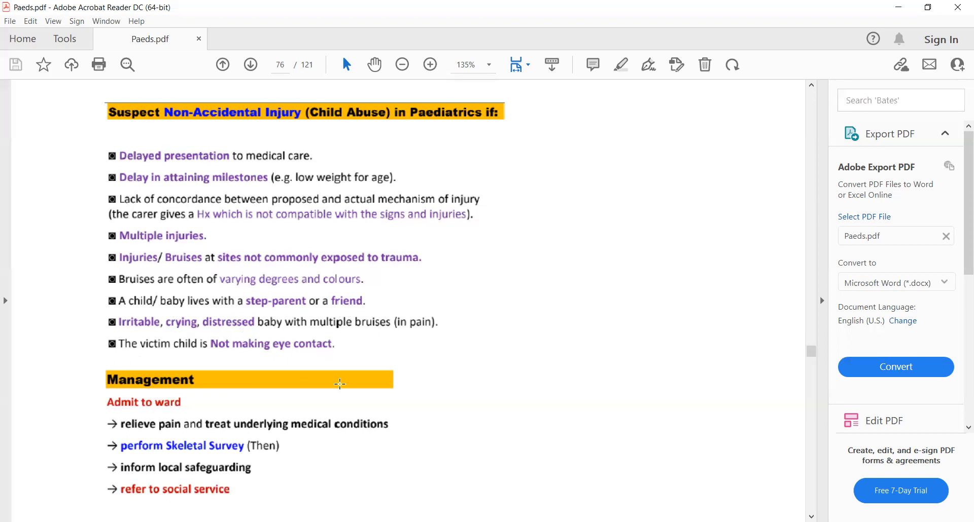
pyautogui.moveTo(206, 266)
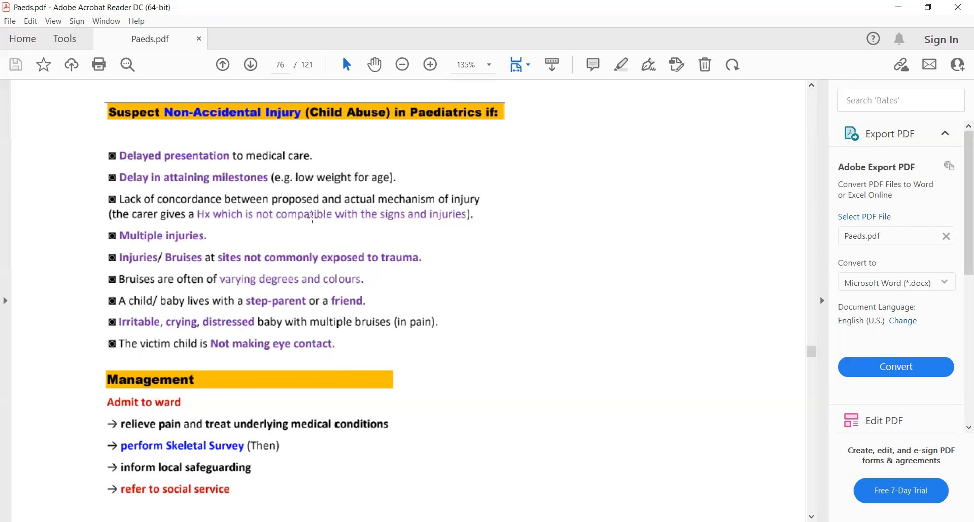
pyautogui.moveTo(401, 315)
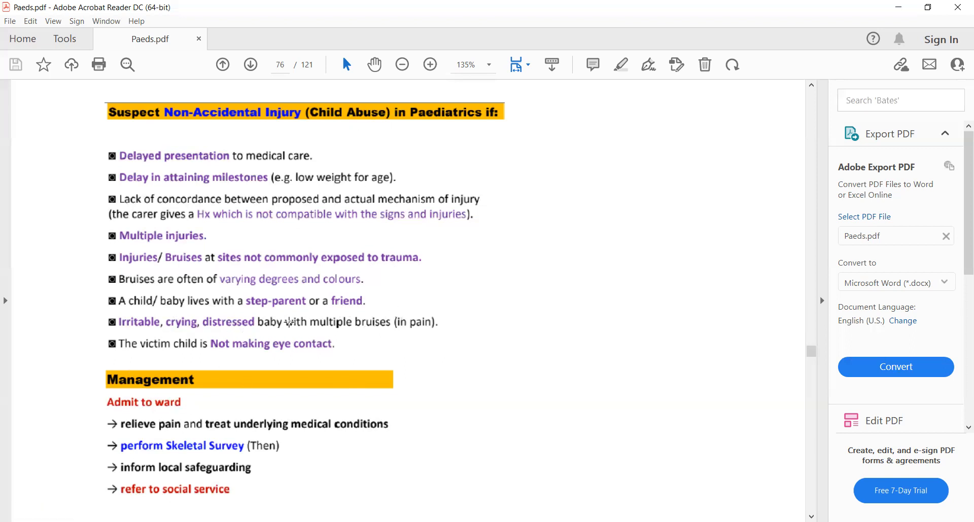
pyautogui.moveTo(193, 410)
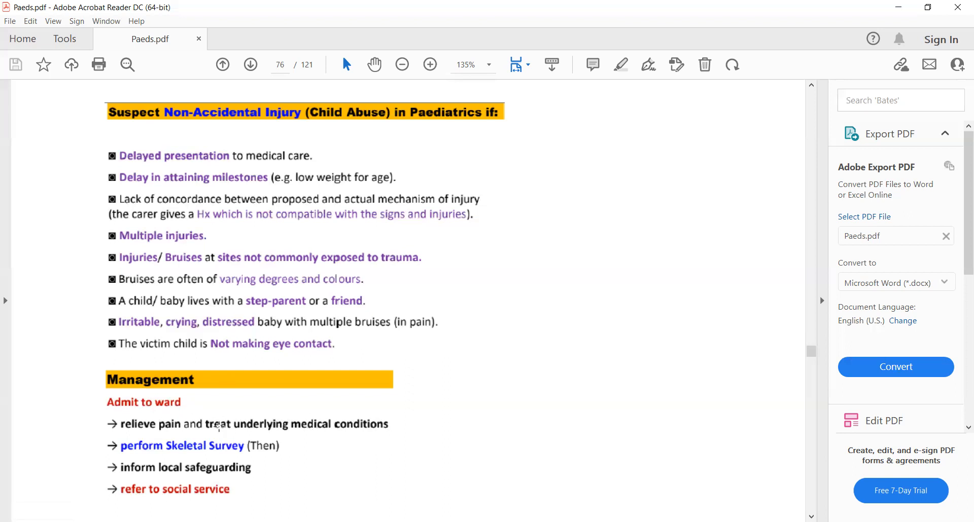
pyautogui.moveTo(339, 464)
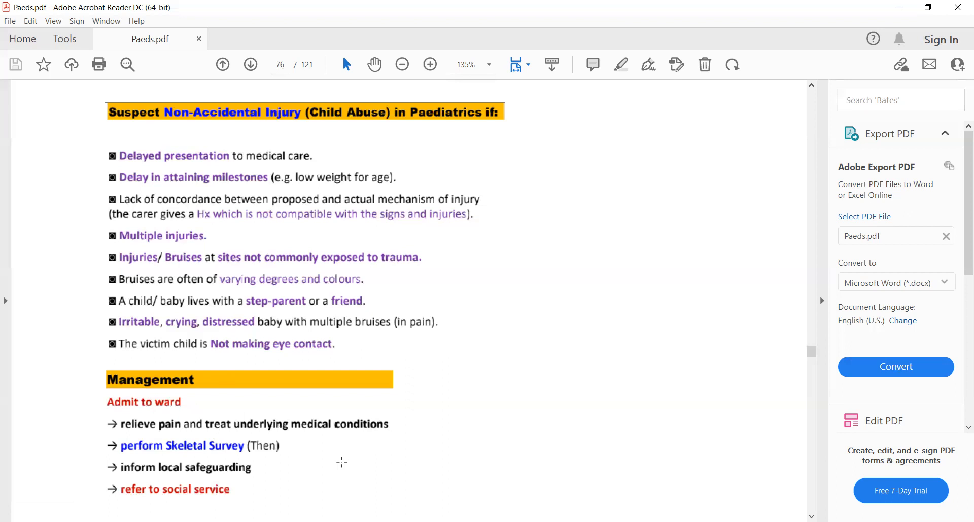
pyautogui.scroll(-3)
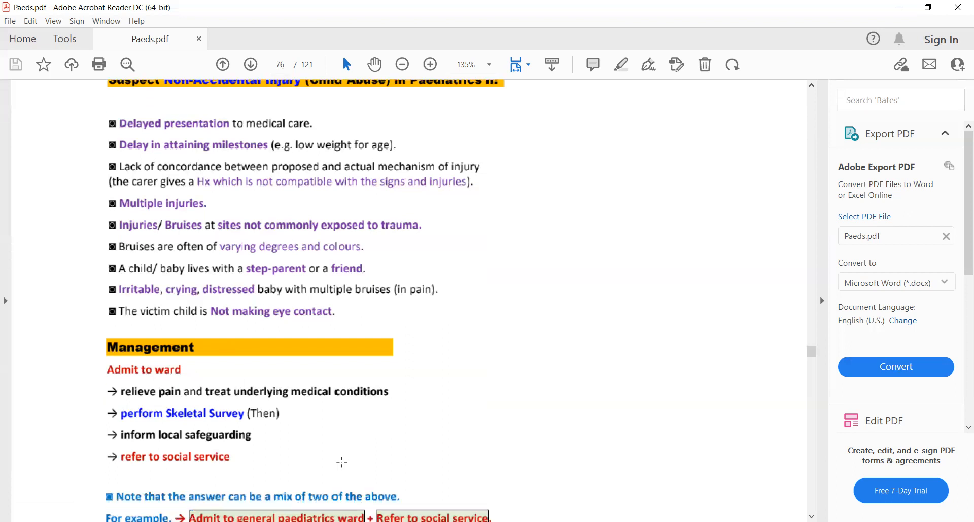
# - Scroll through page 76 to the runny nose caution and blank page bottom
pyautogui.scroll(-3)
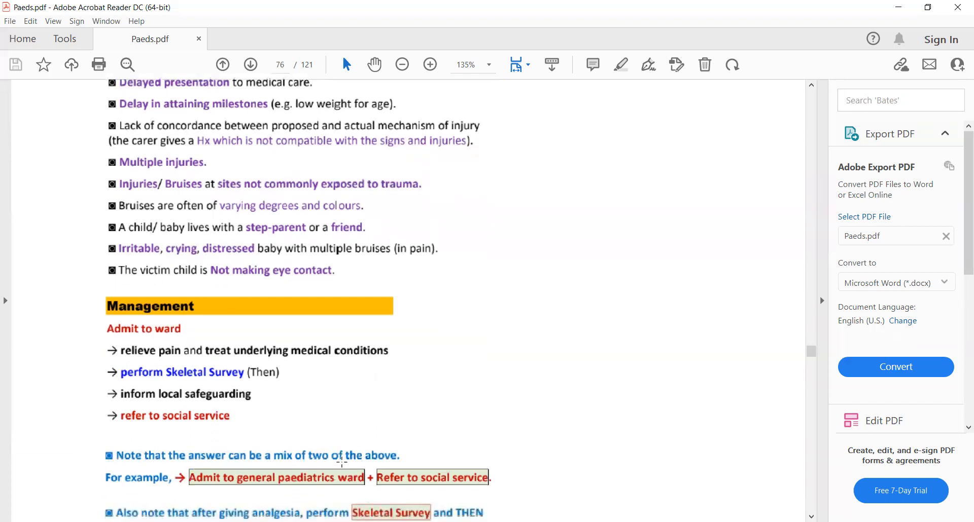
pyautogui.scroll(-3)
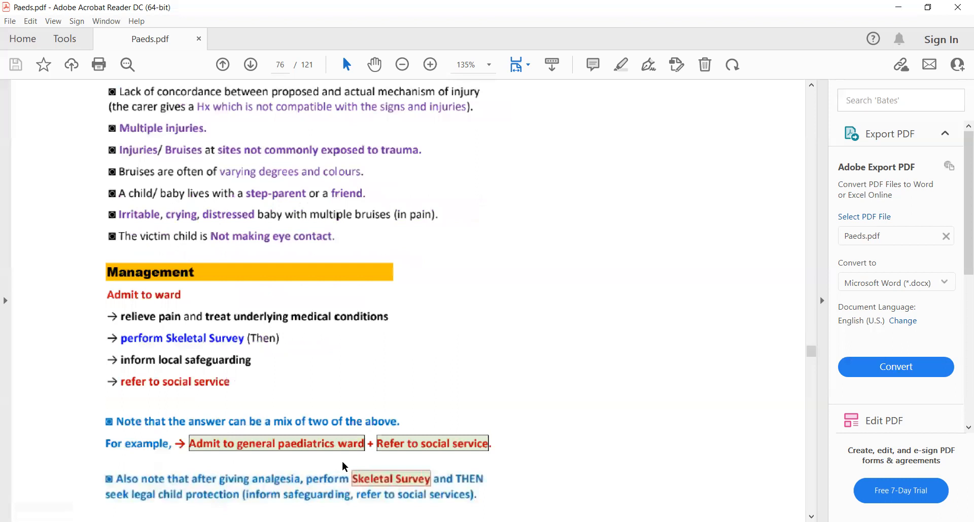
pyautogui.scroll(-3)
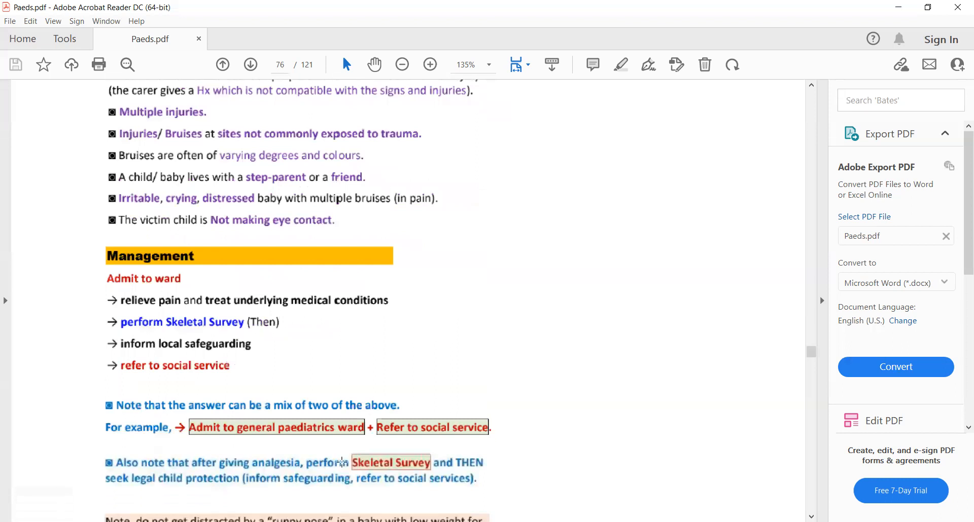
pyautogui.scroll(-3)
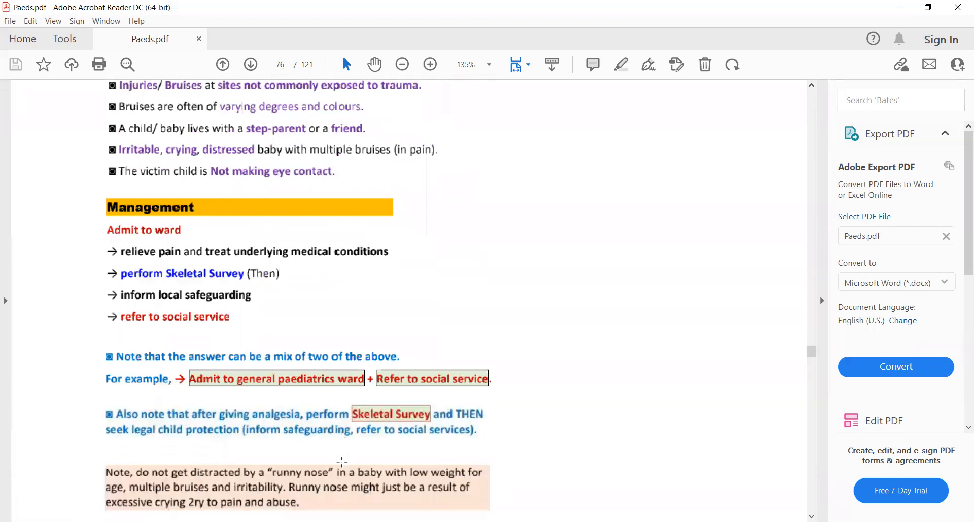
pyautogui.scroll(-3)
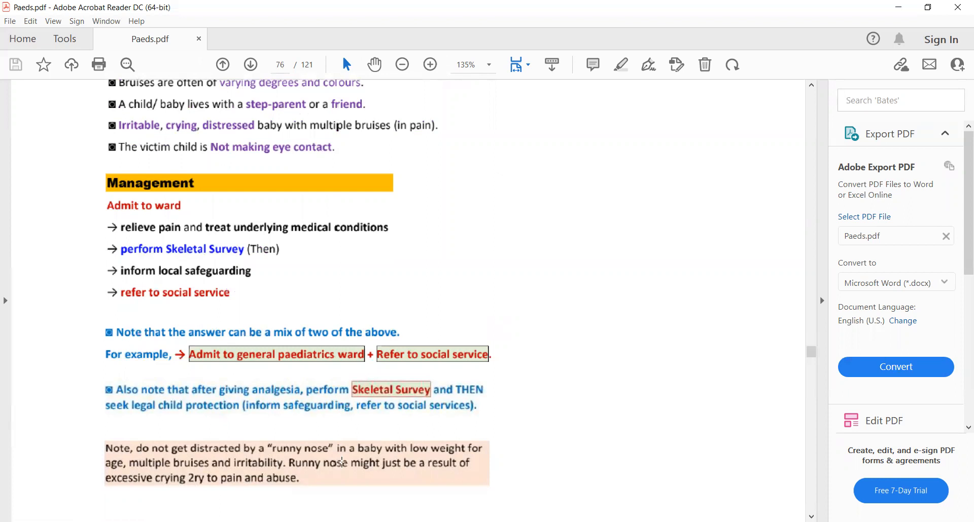
pyautogui.scroll(3)
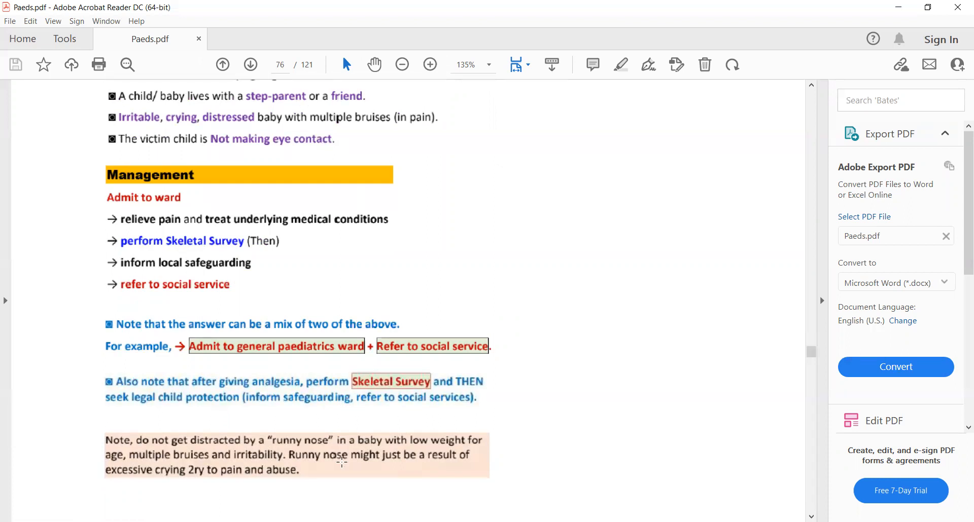
pyautogui.scroll(-3)
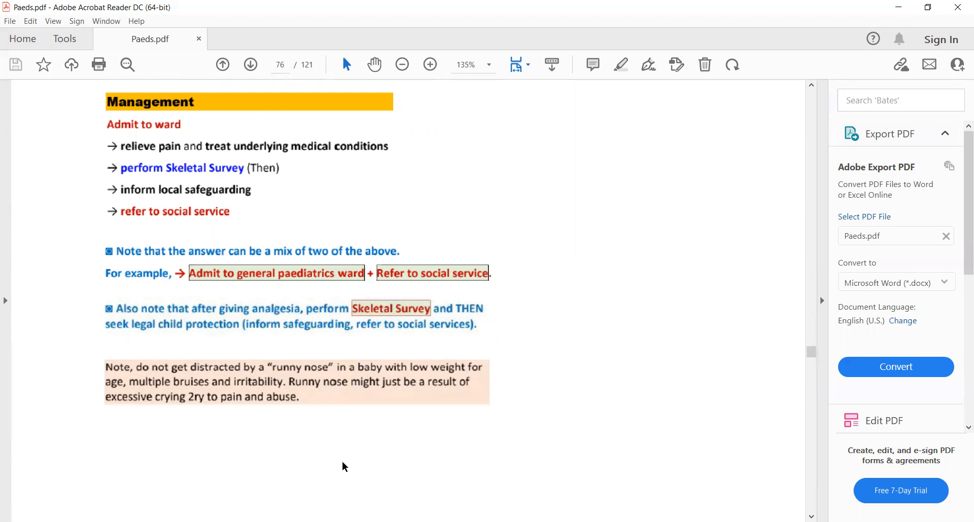
pyautogui.scroll(3)
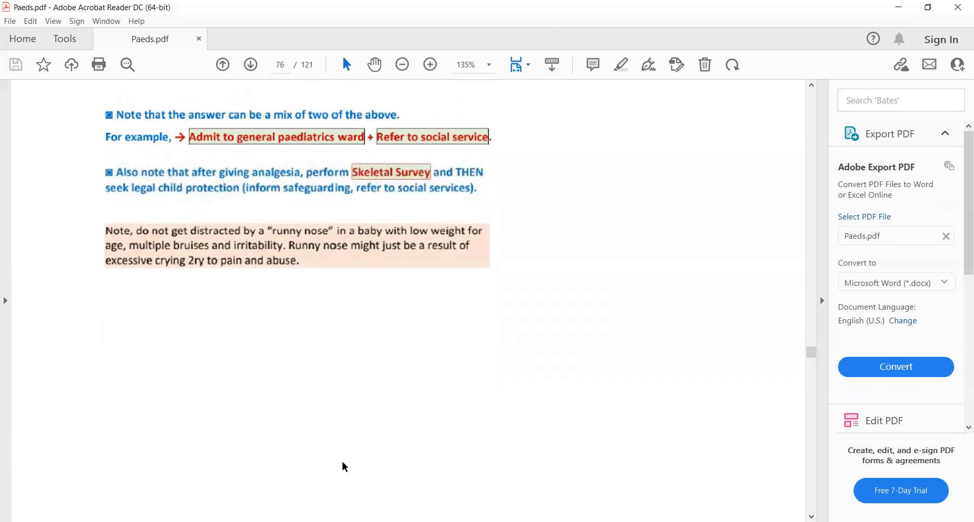
# - Scroll through page 77's bruising distractors down to Osteogenesis Imperfecta and 'Give Bisphosphonate'
pyautogui.scroll(-3)
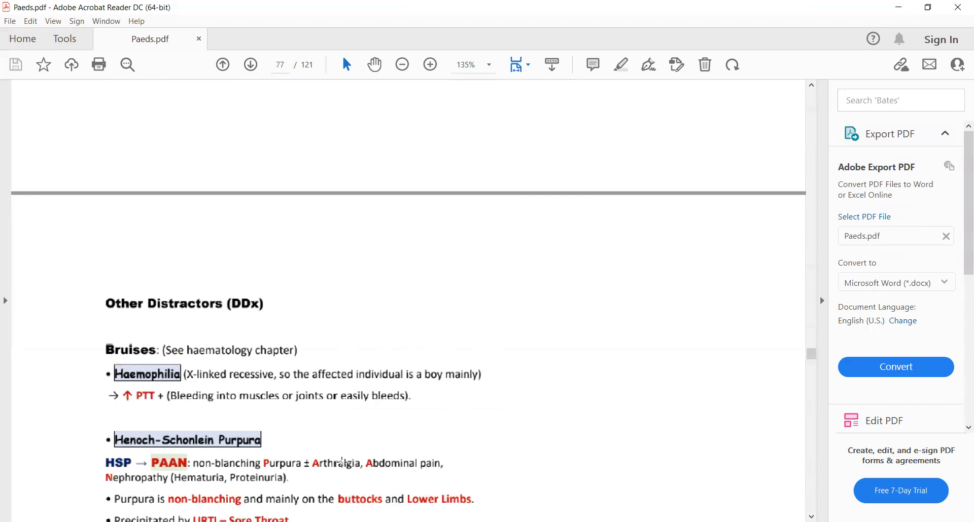
pyautogui.scroll(-3)
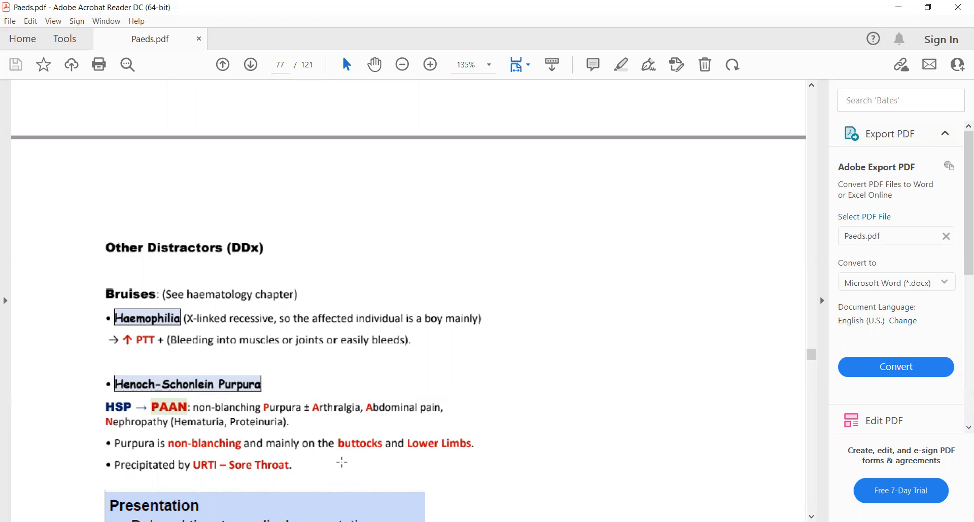
pyautogui.scroll(-3)
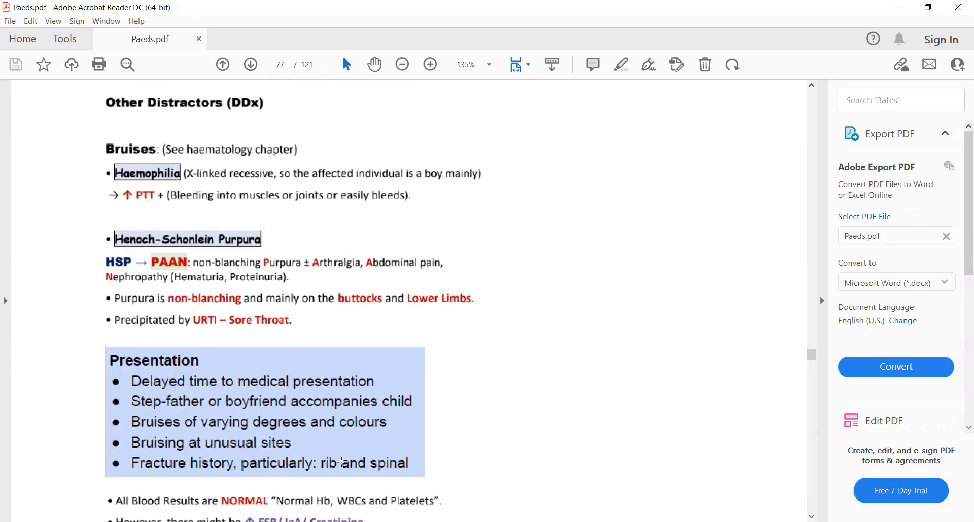
pyautogui.scroll(-3)
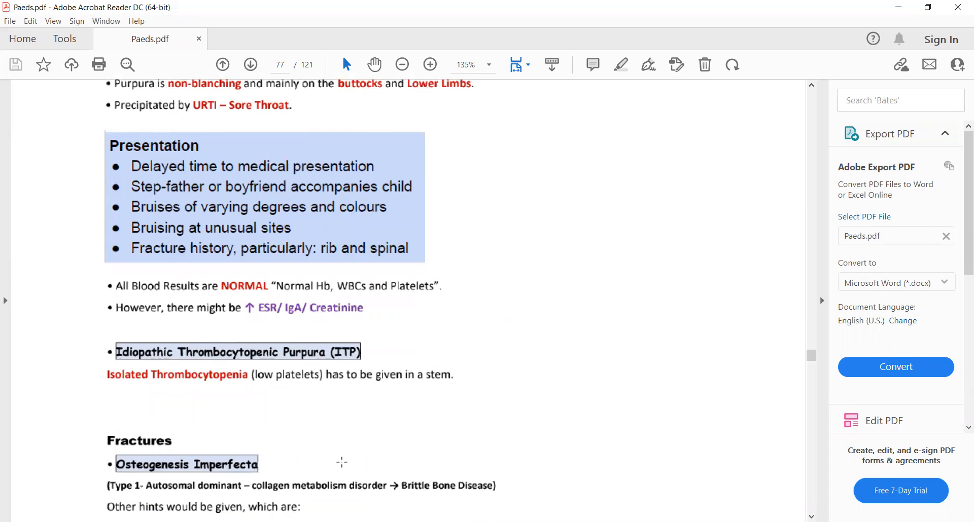
pyautogui.scroll(-3)
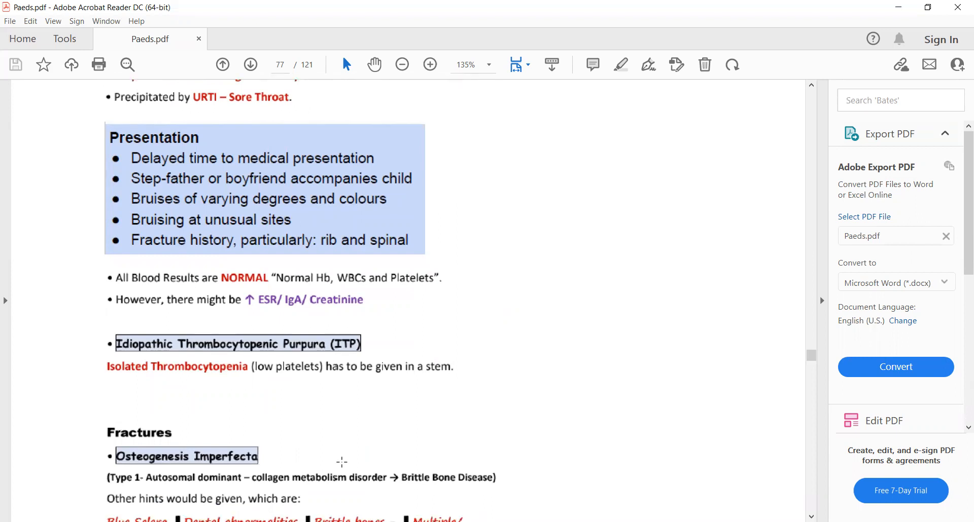
pyautogui.scroll(-3)
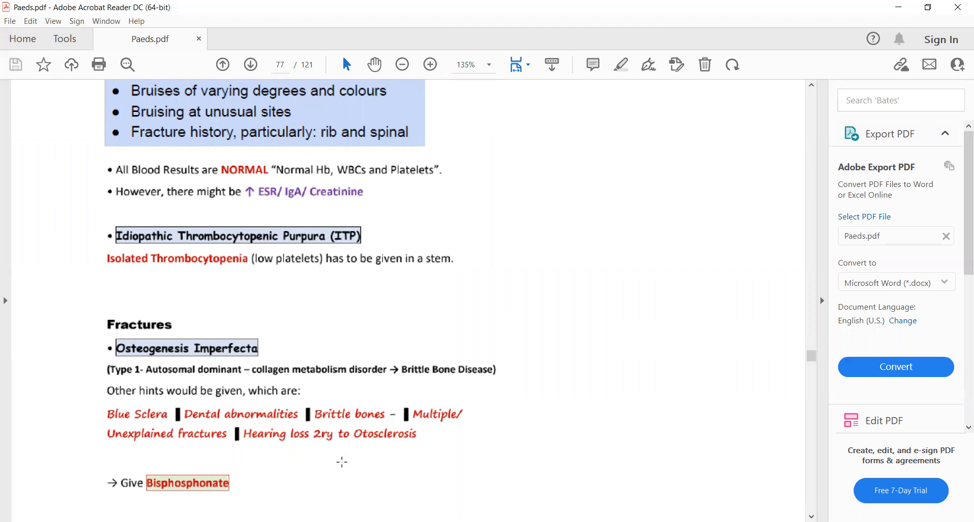
pyautogui.scroll(-3)
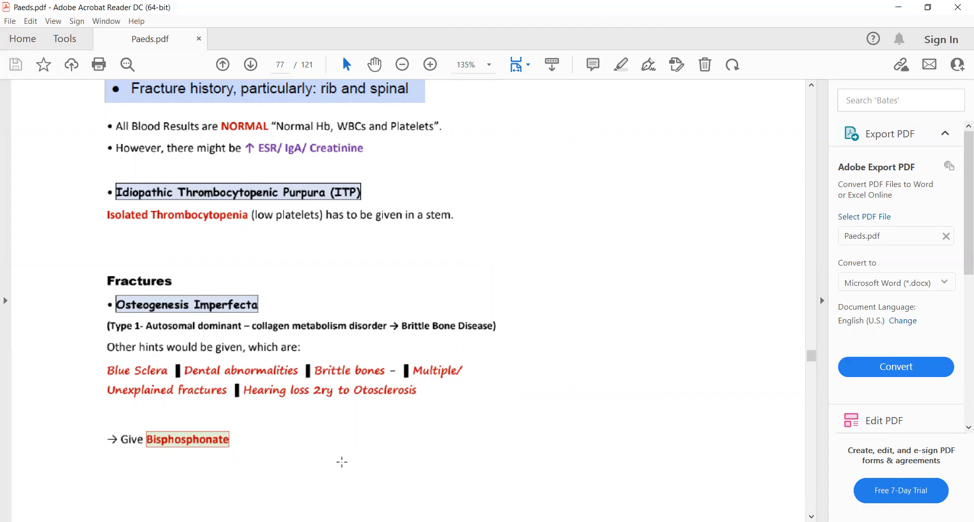
pyautogui.scroll(-3)
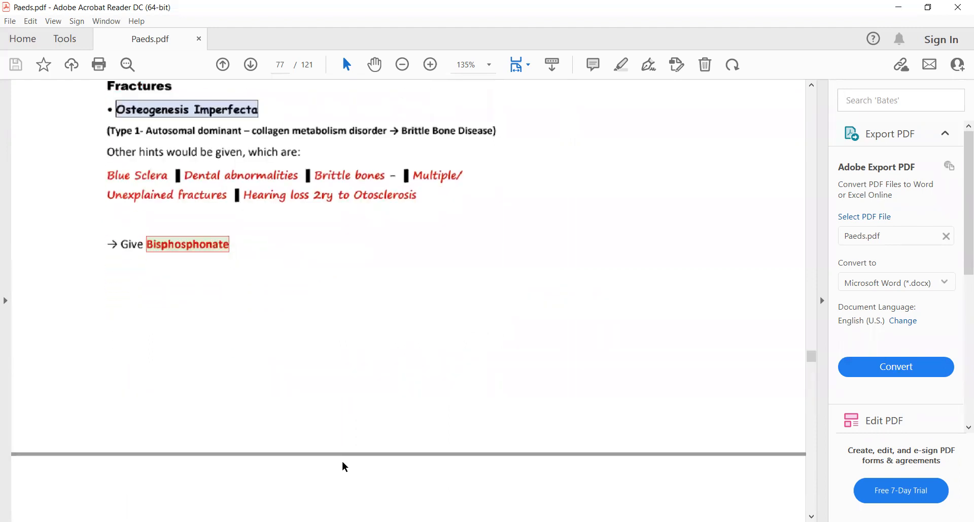
# - Scroll past page 78's blue differentiation box and BBBBB mnemonic to page 79
pyautogui.scroll(-3)
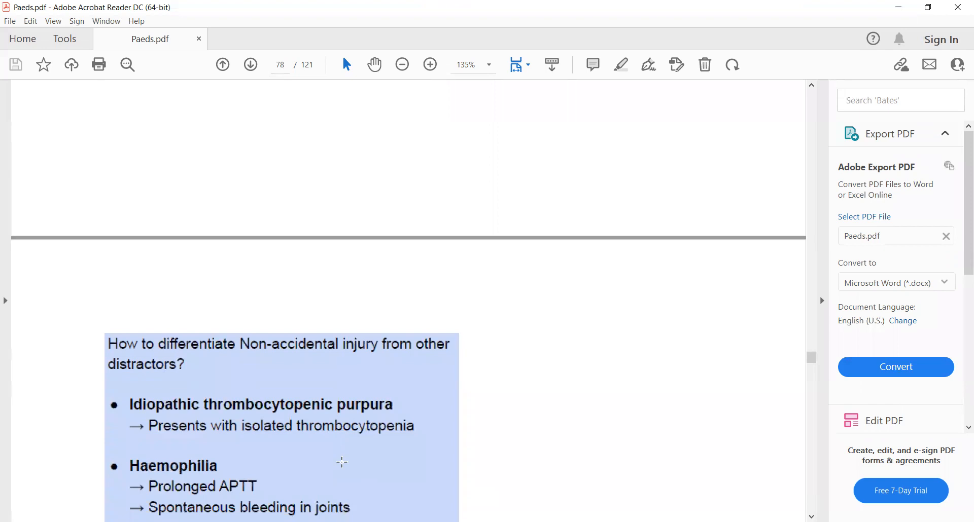
pyautogui.scroll(-3)
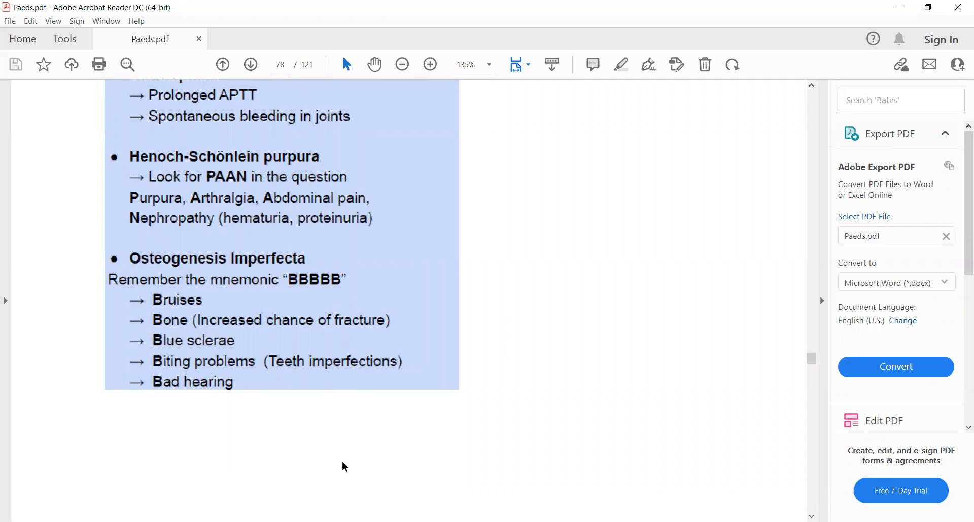
pyautogui.scroll(-3)
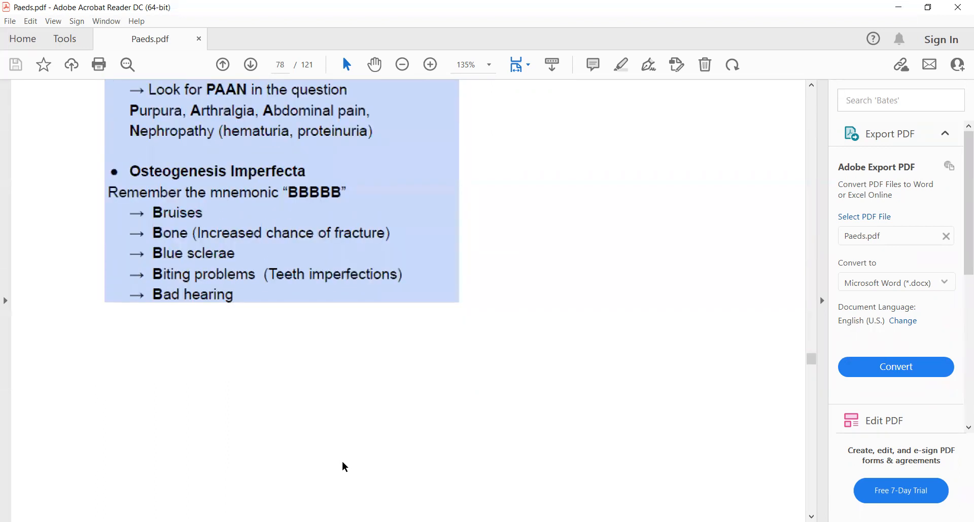
pyautogui.scroll(-3)
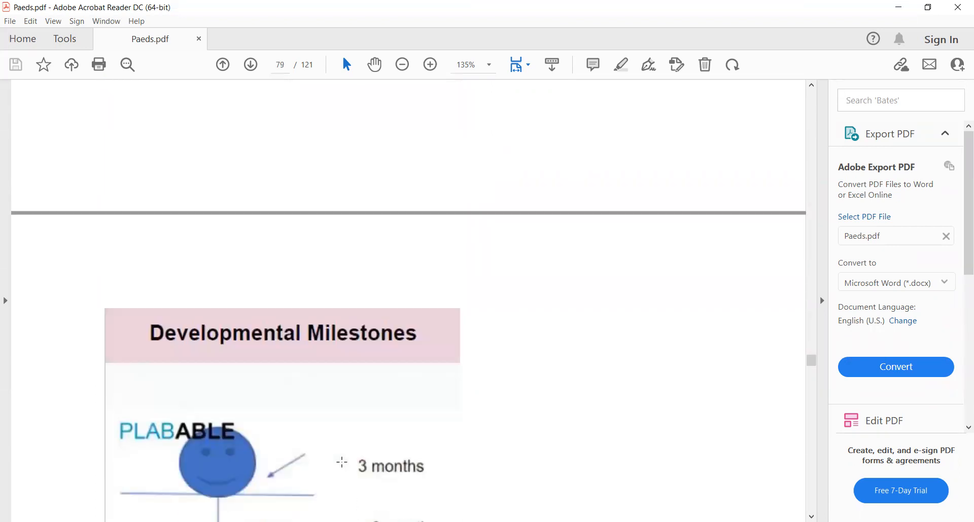
# - Scroll until page 79's milestones diagram shows the 3-month through 1-year stages
pyautogui.scroll(-3)
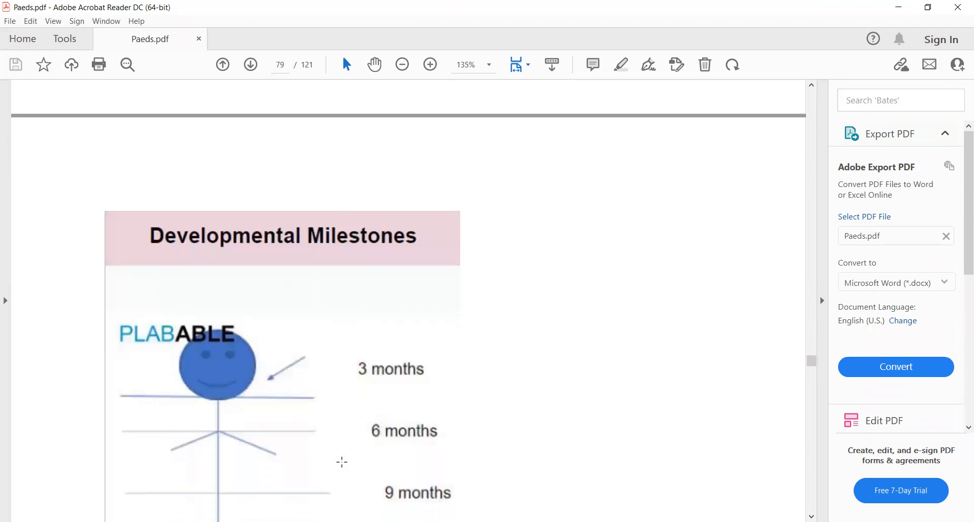
pyautogui.scroll(-3)
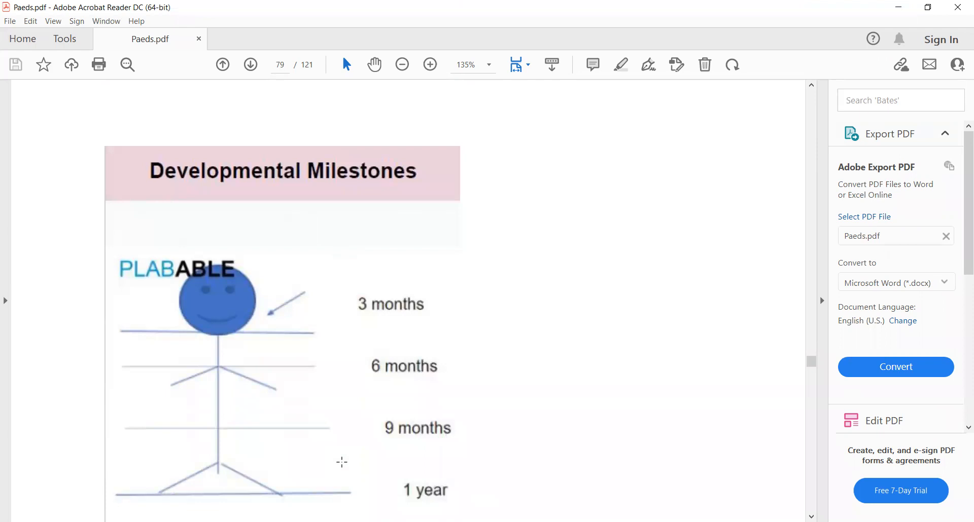
pyautogui.moveTo(274, 157)
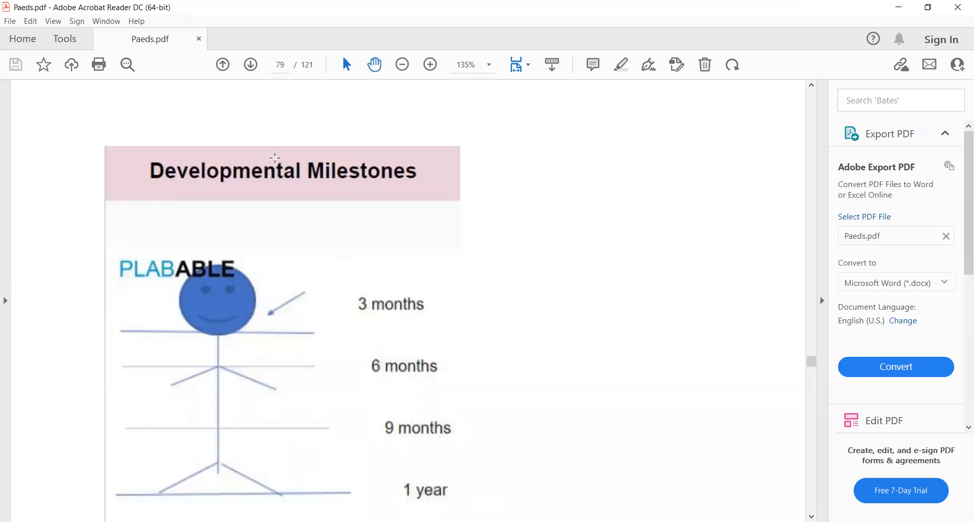
pyautogui.moveTo(794, 67)
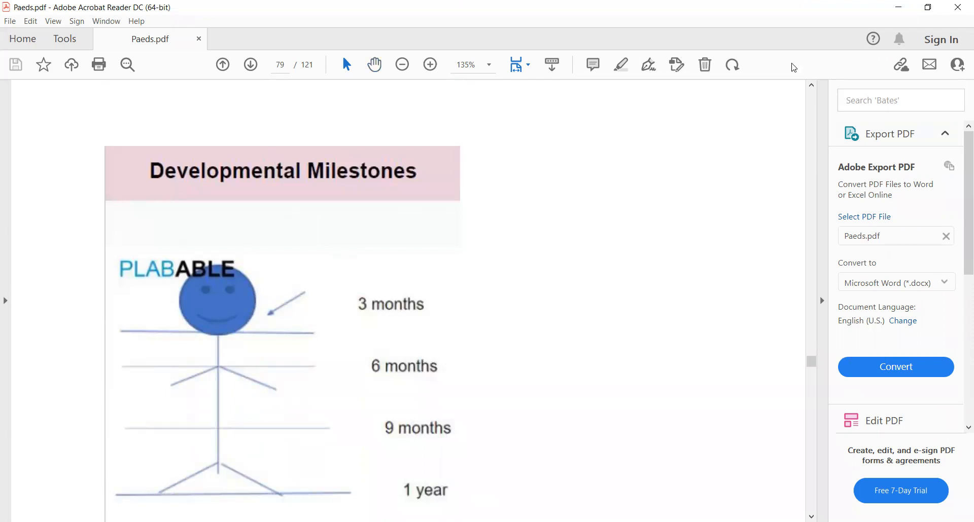